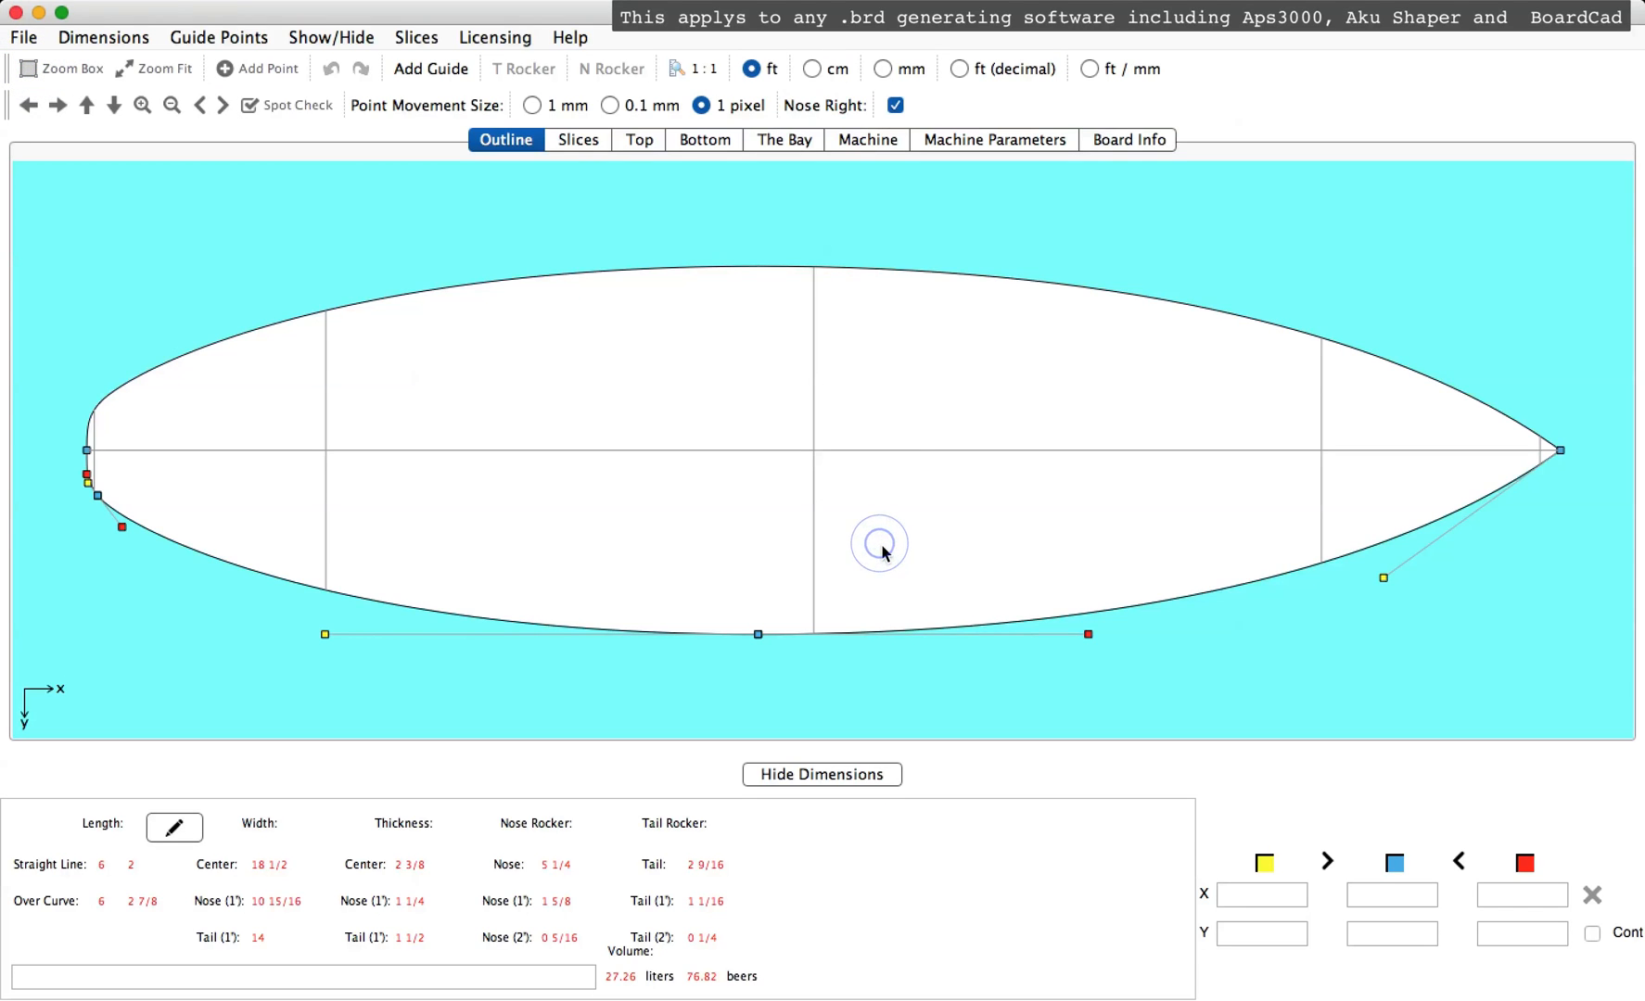
- Show the board's cross-section slices so a four-point rail slice can be edited
{"action": "left_click", "coordinate": [577, 139]}
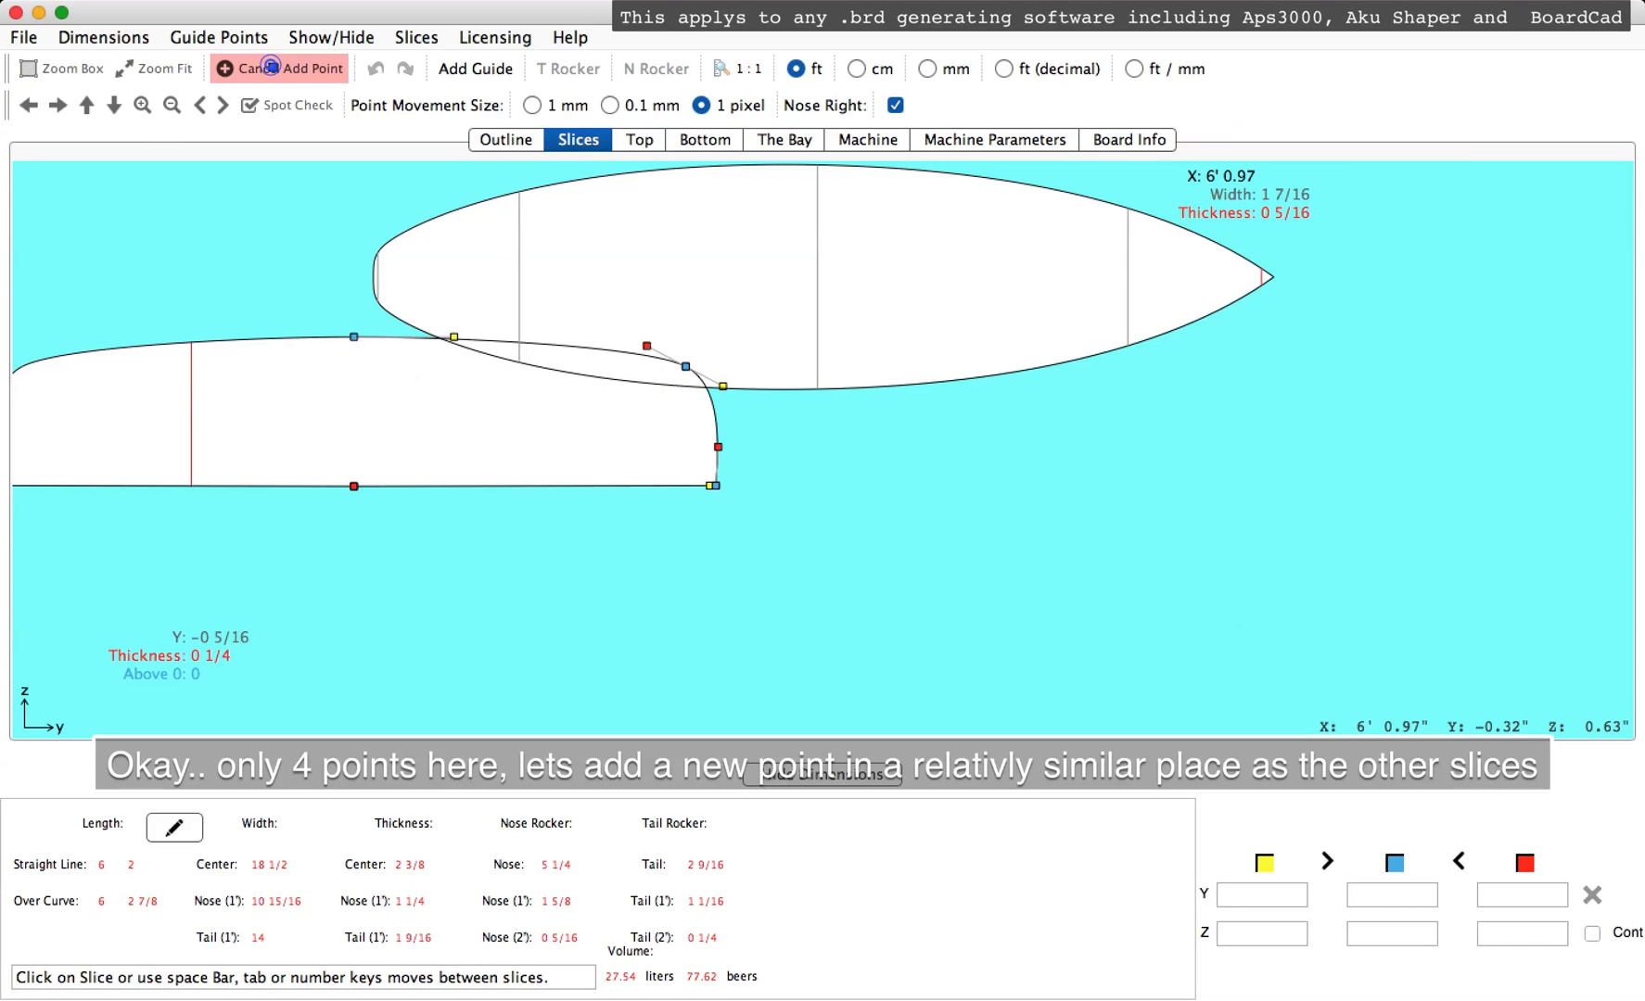
- Add an extra rail point on the front slice and on the rear slice at 0' 0.38
{"action": "left_click", "coordinate": [716, 423]}
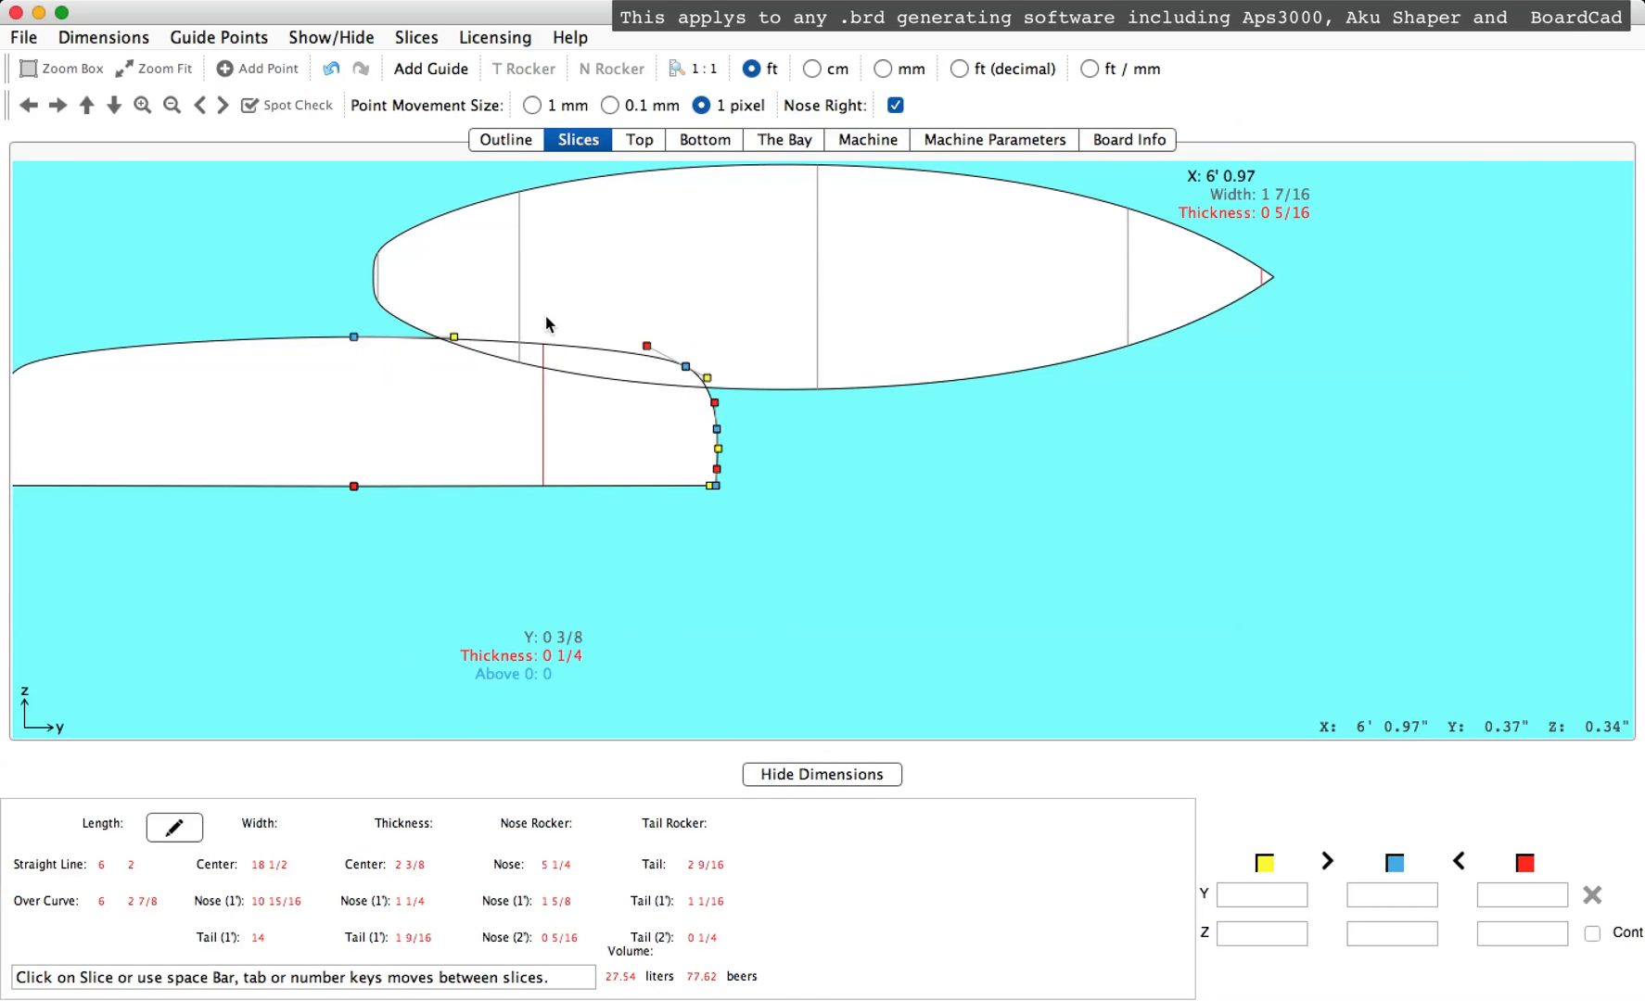
{"action": "left_click", "coordinate": [516, 277]}
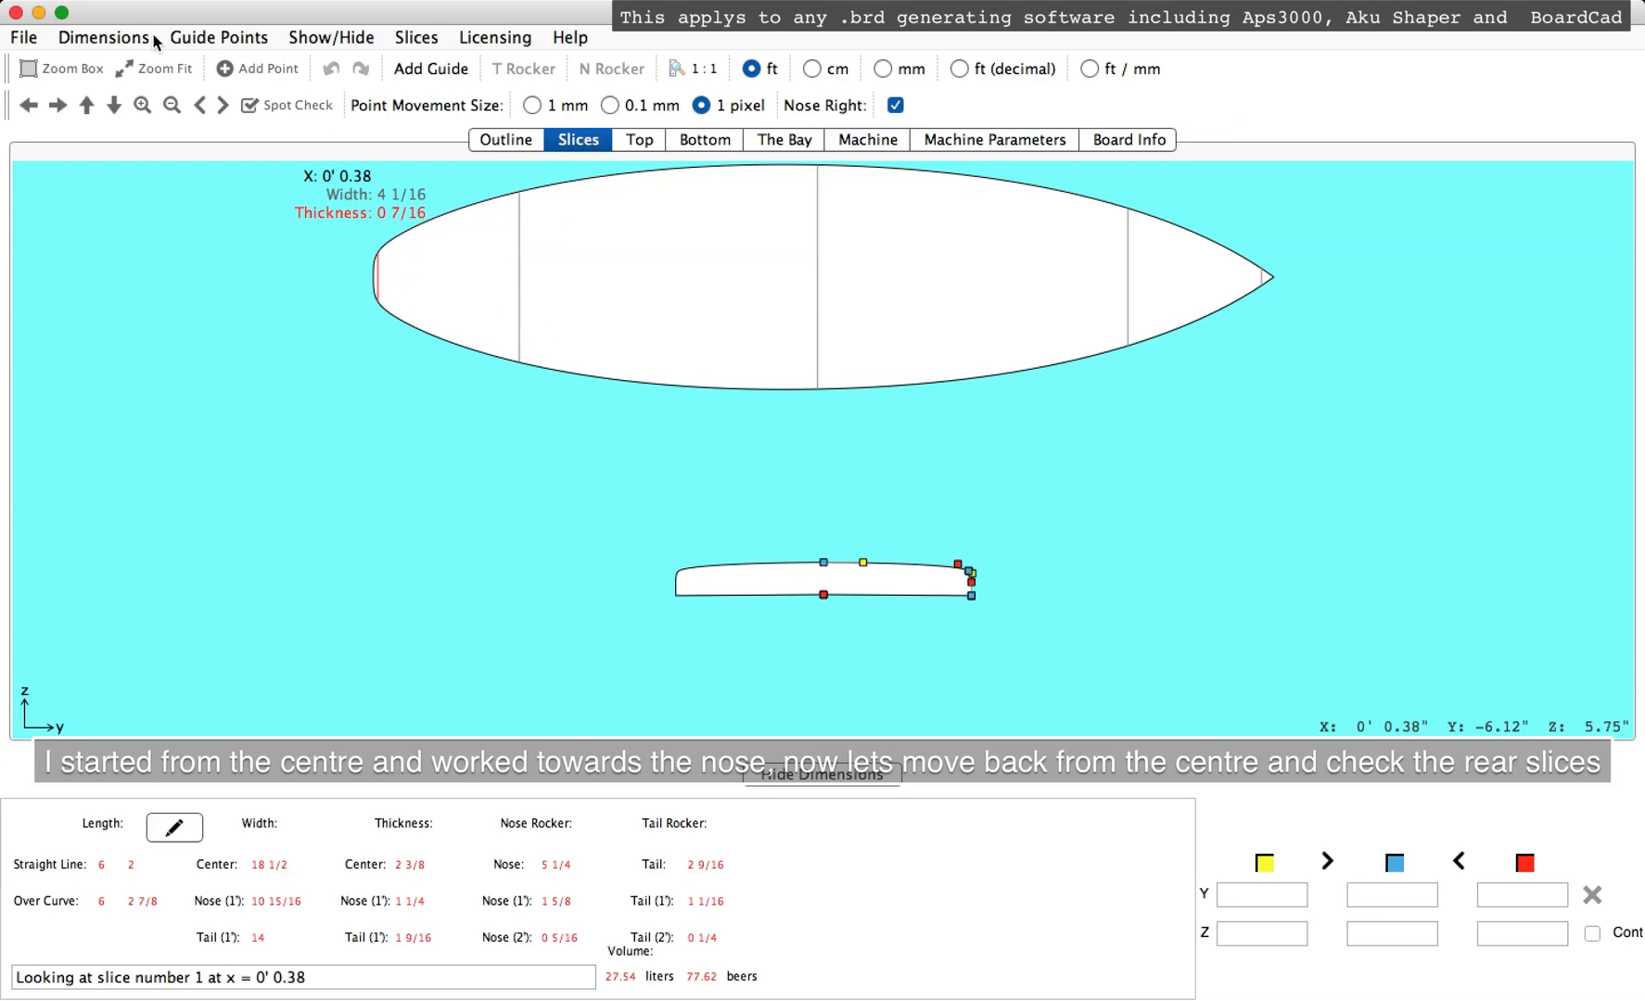
{"action": "left_click_drag", "start_coordinate": [805, 533], "coordinate": [894, 588]}
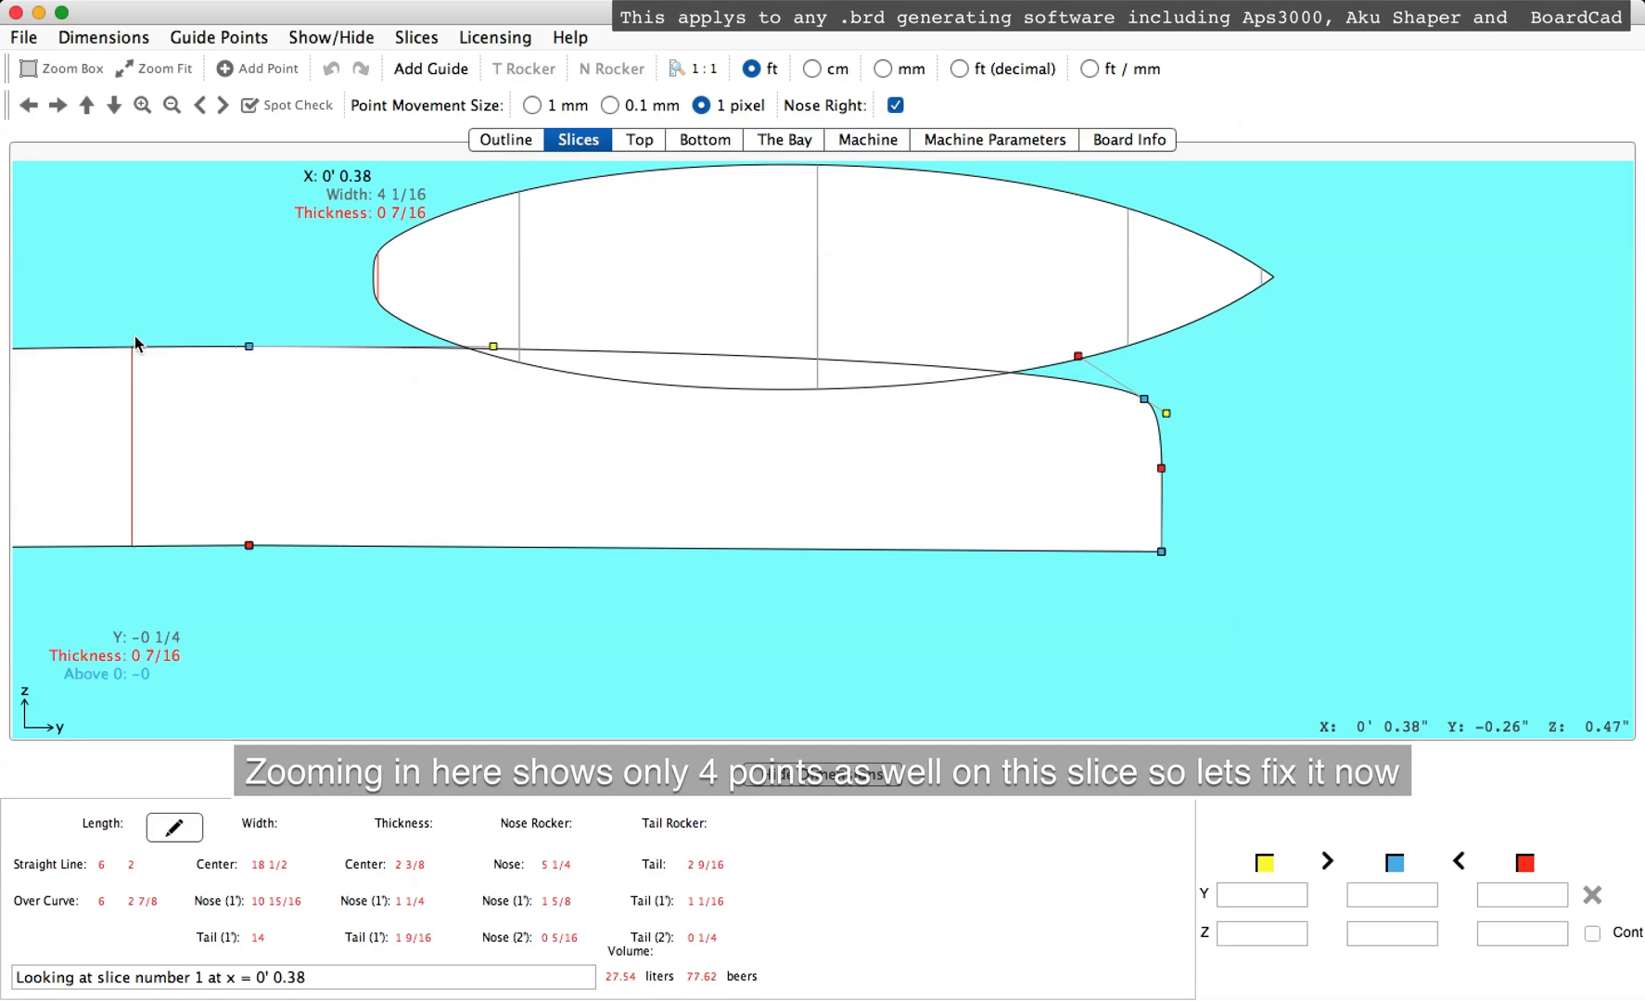
{"action": "left_click", "coordinate": [254, 69]}
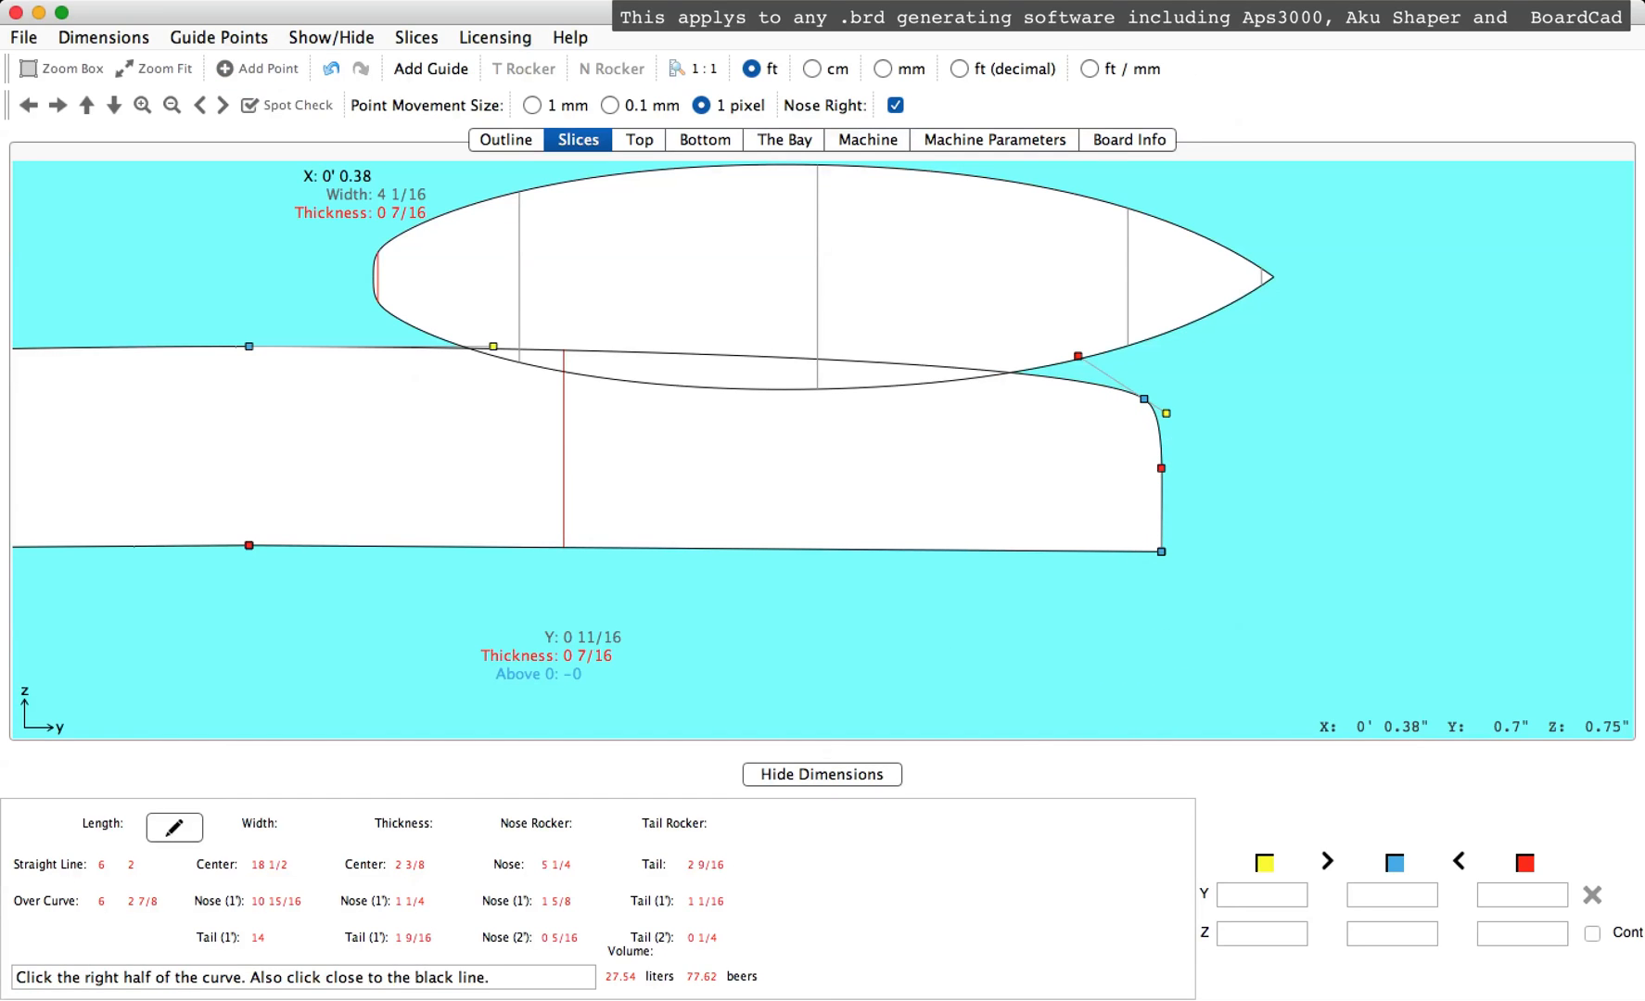
{"action": "left_click", "coordinate": [256, 69]}
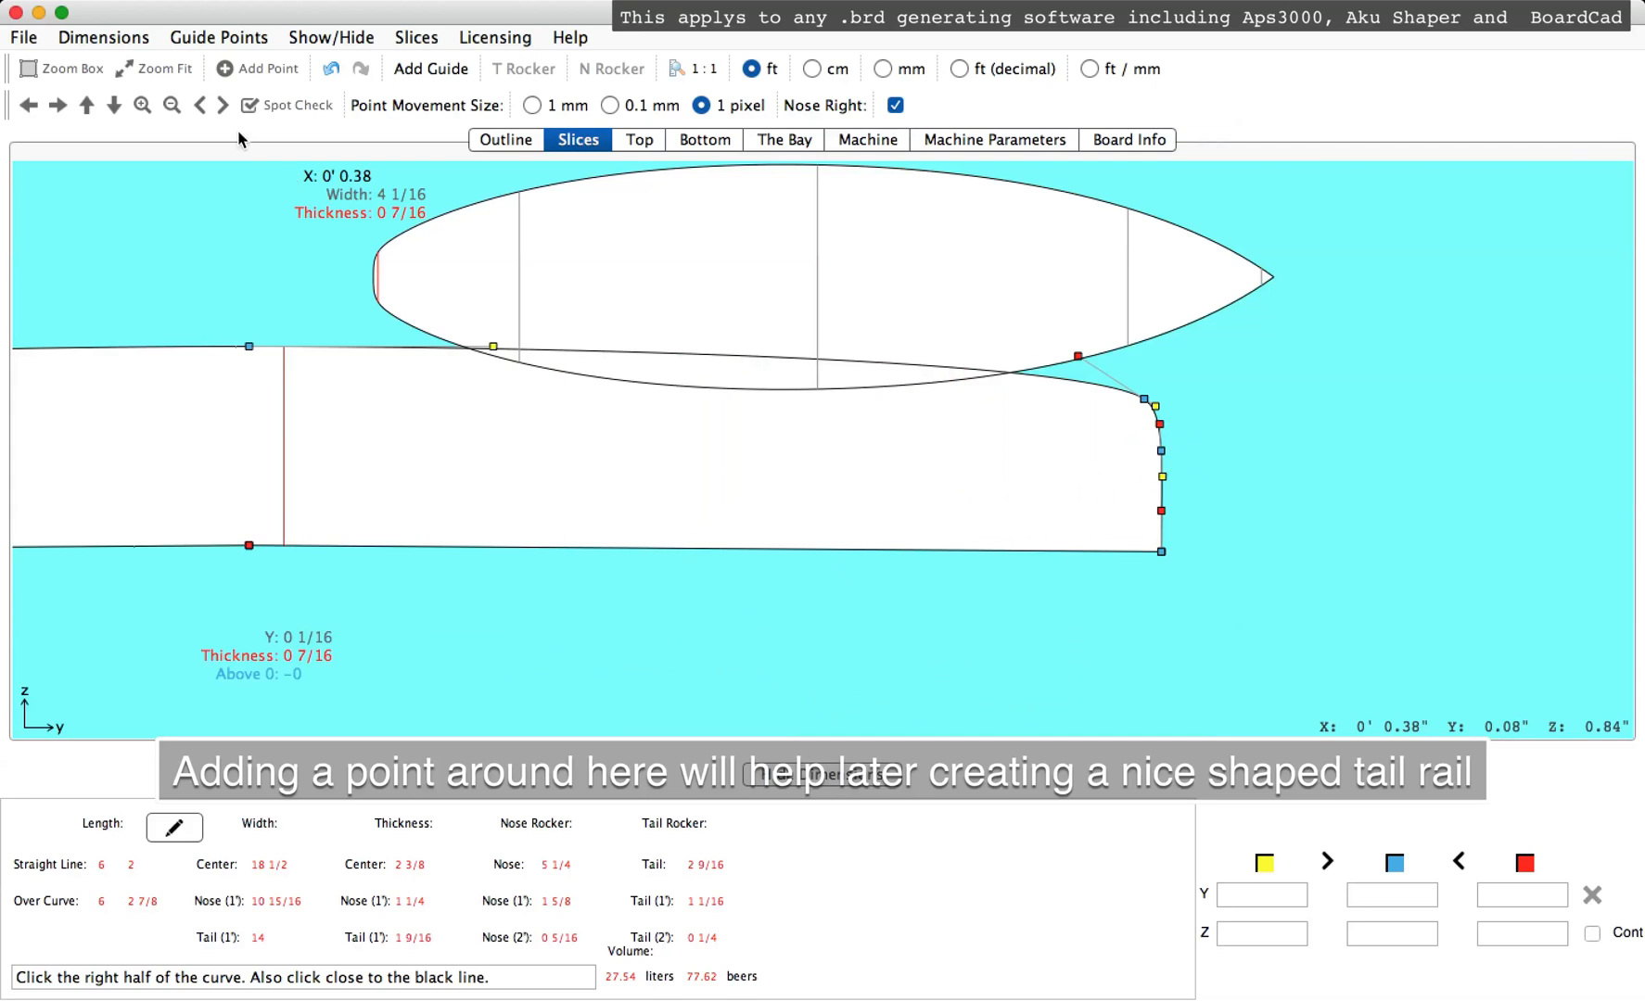
{"action": "left_click", "coordinate": [23, 37]}
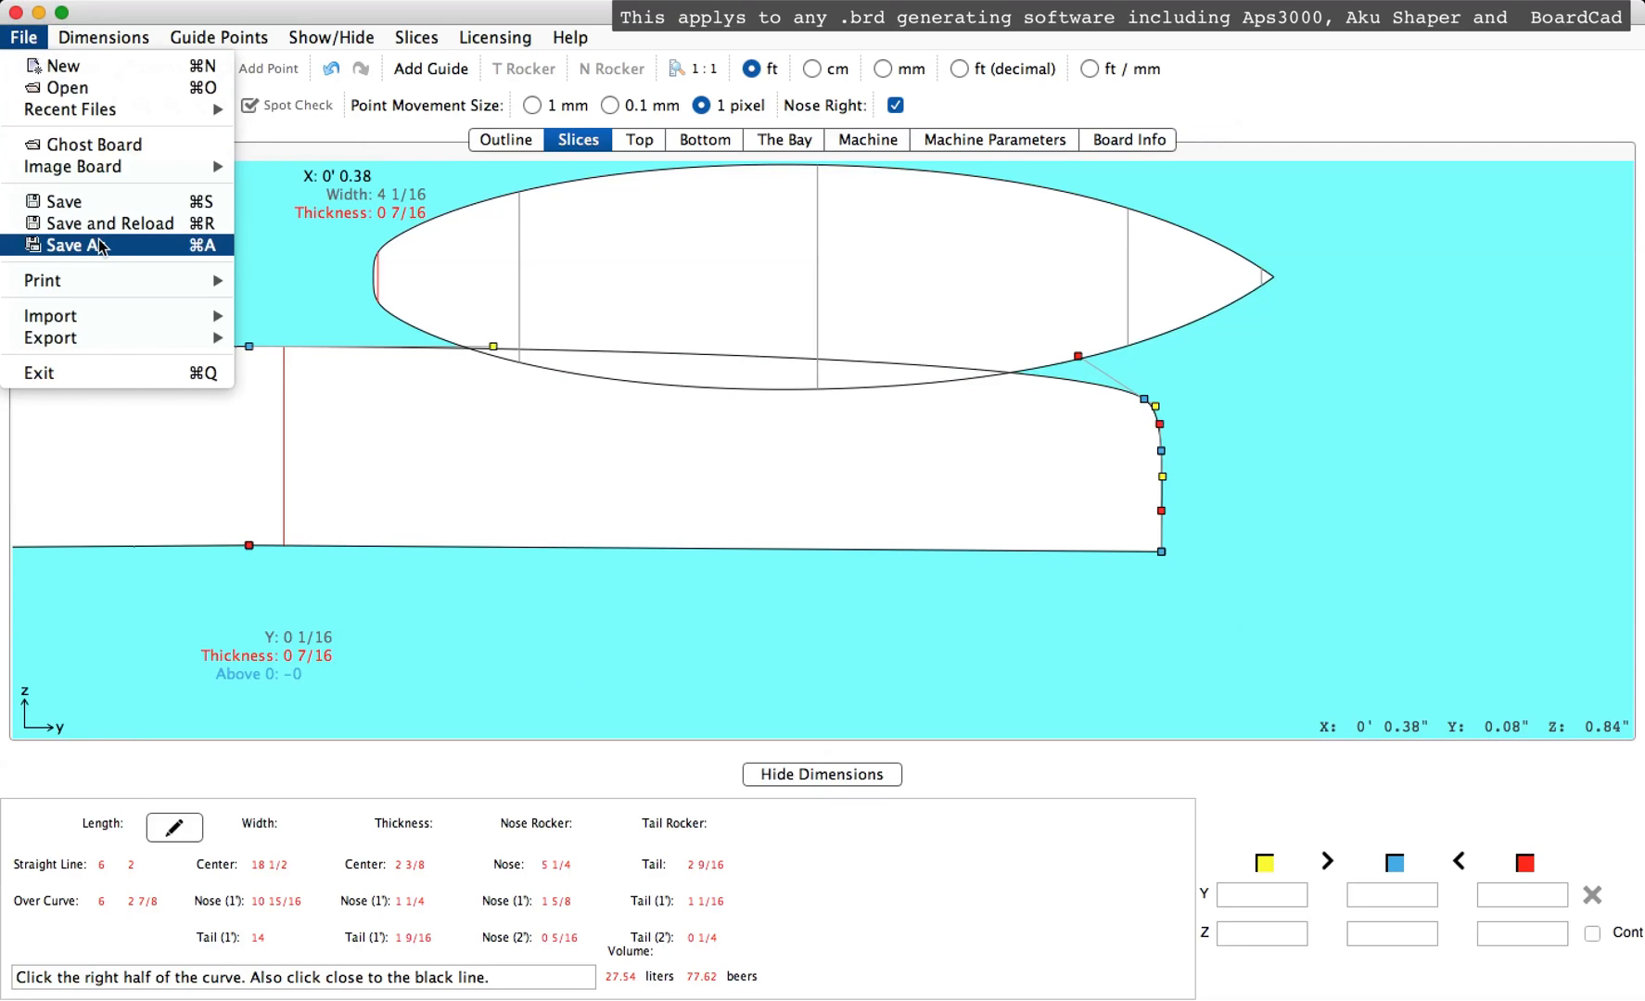
- Save the edited board as L1-1 in Aku Shaper (.brd) format in the s3dx- testing folder
{"action": "left_click", "coordinate": [74, 245]}
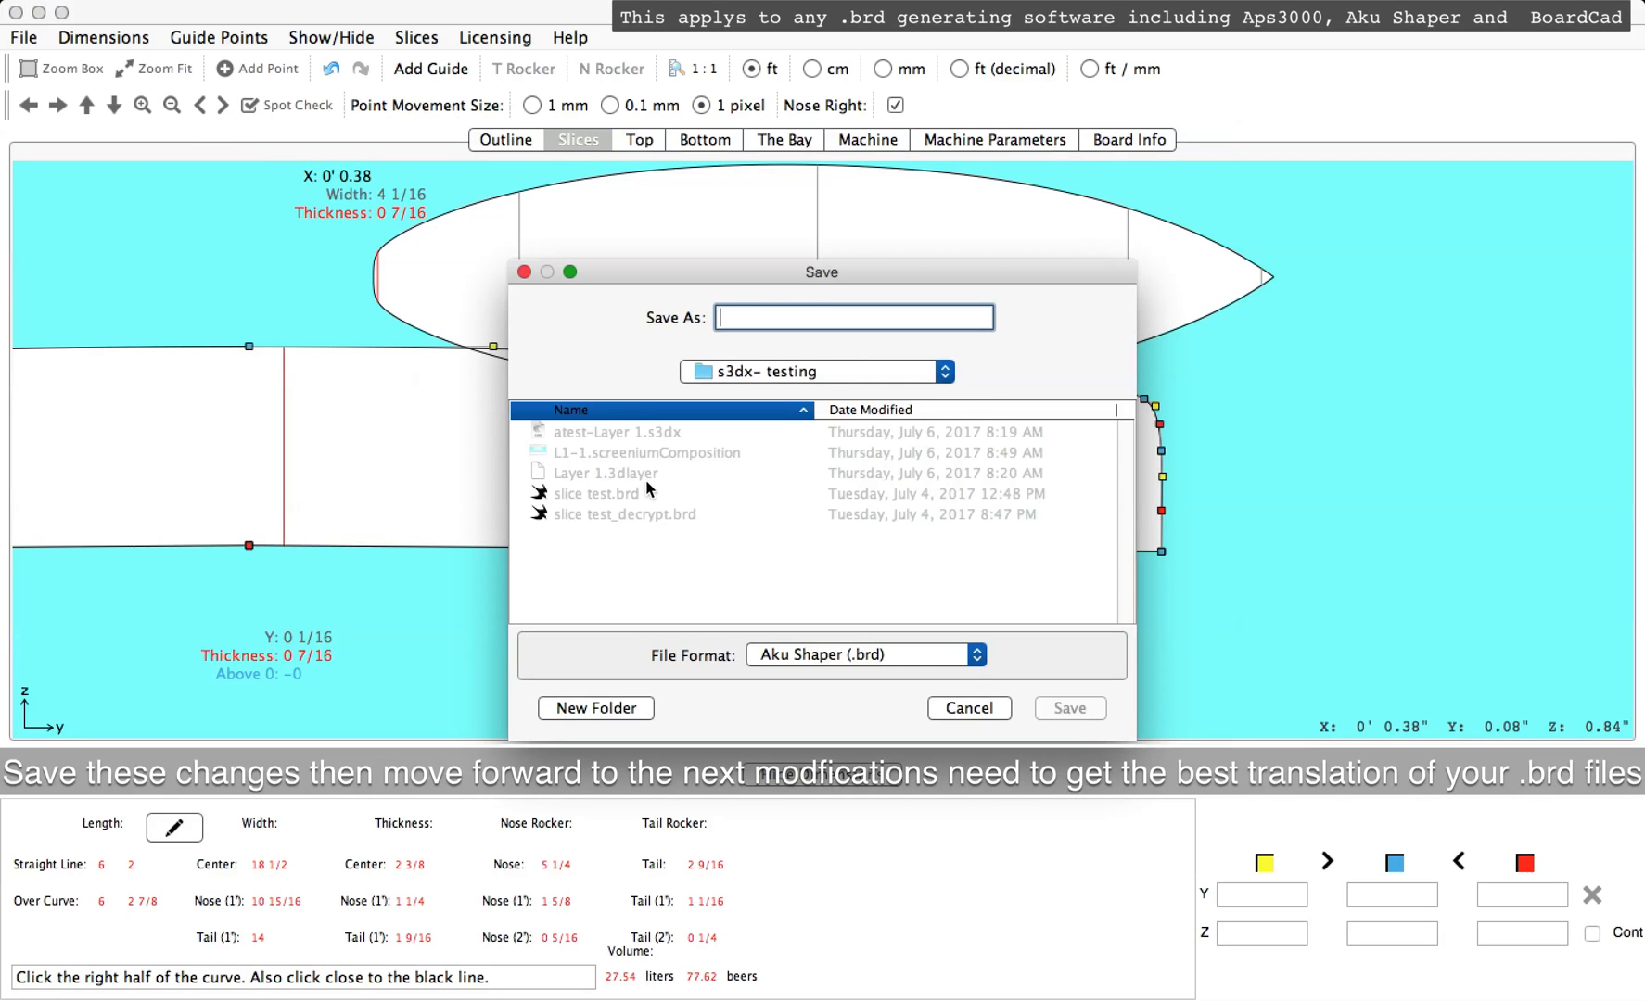
{"action": "mouse_move", "coordinate": [705, 484]}
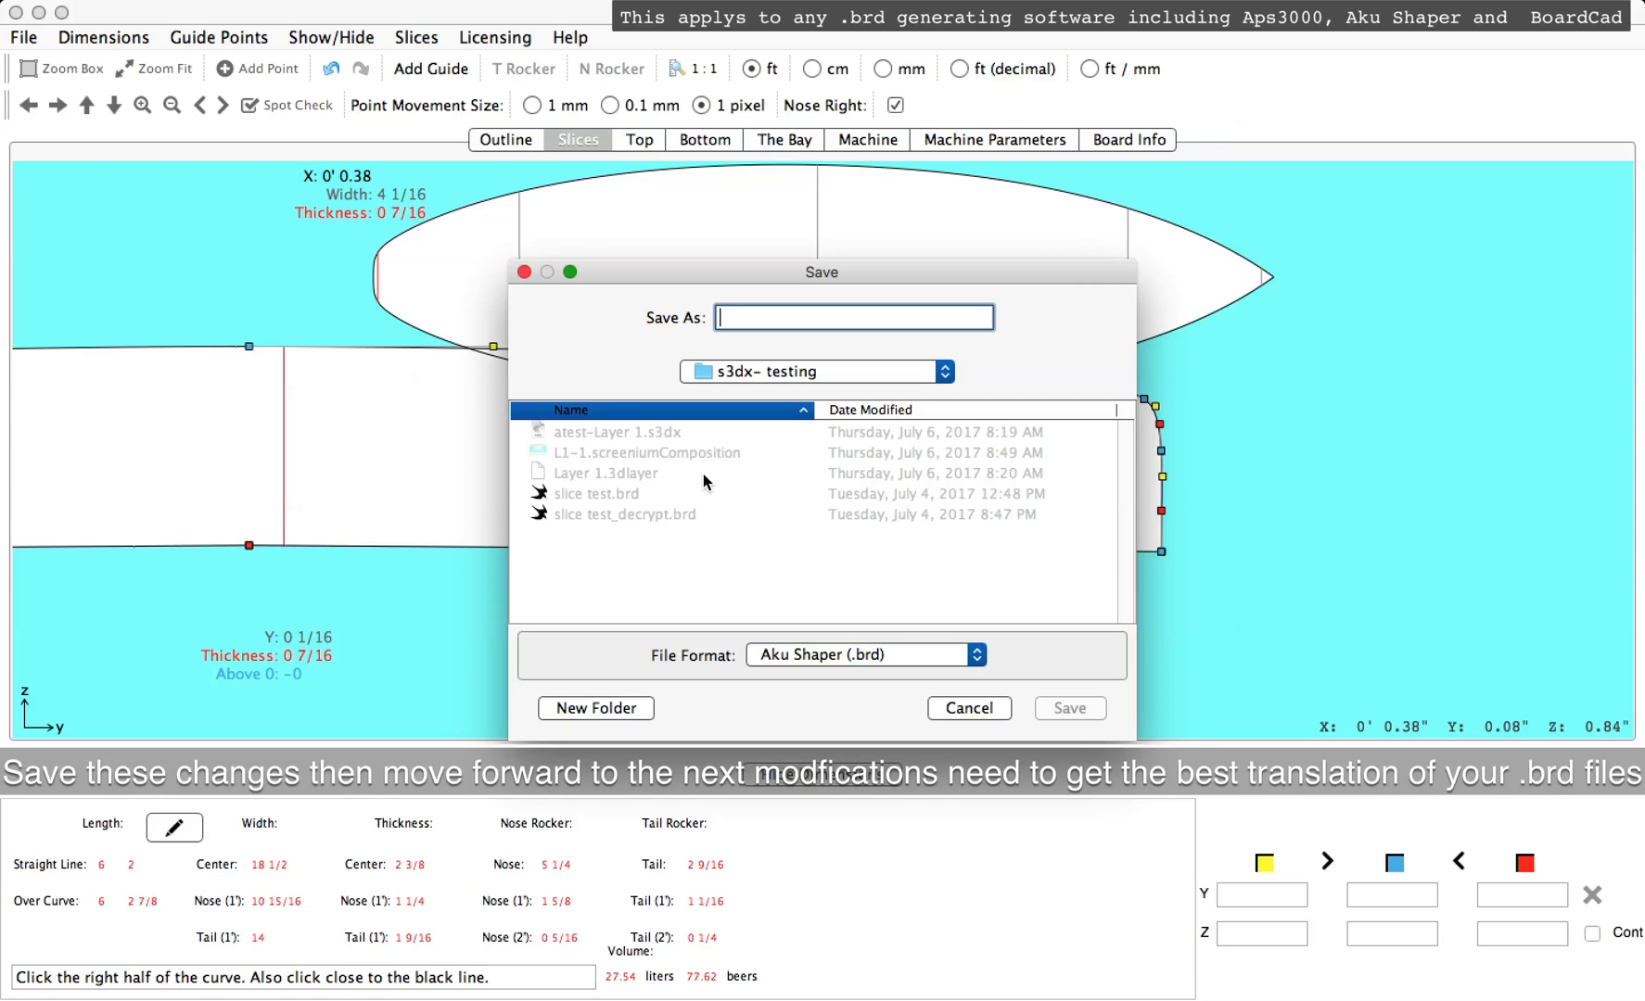
{"action": "type", "text": "L1-1"}
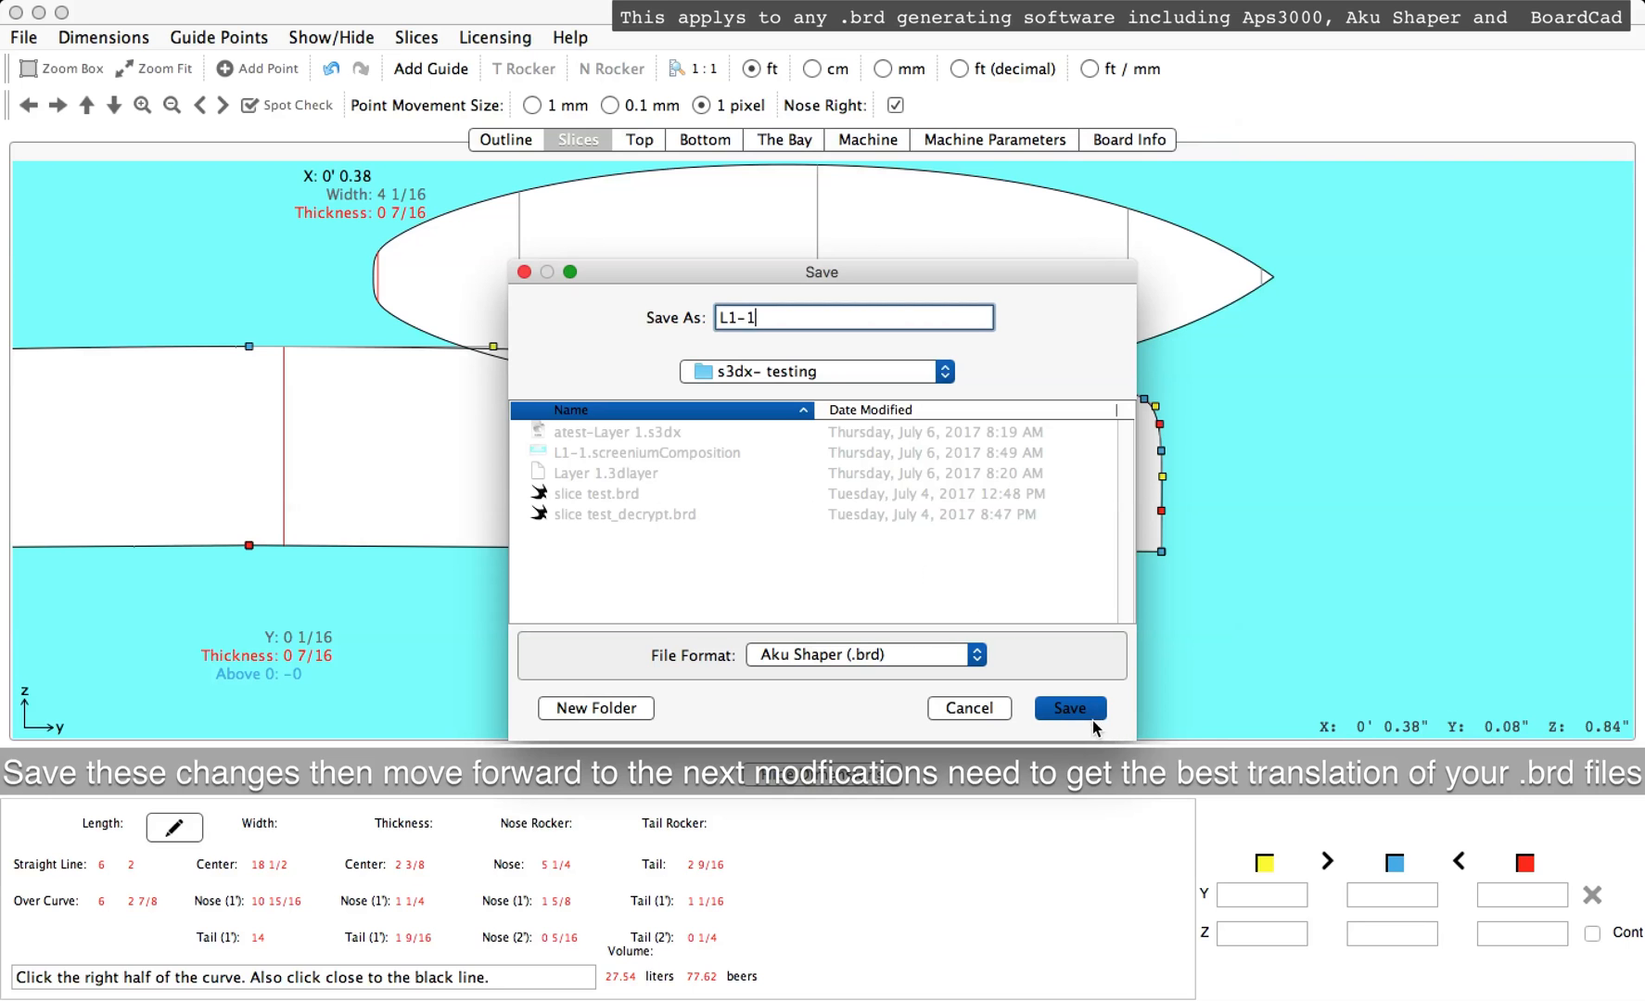
{"action": "left_click", "coordinate": [1069, 708]}
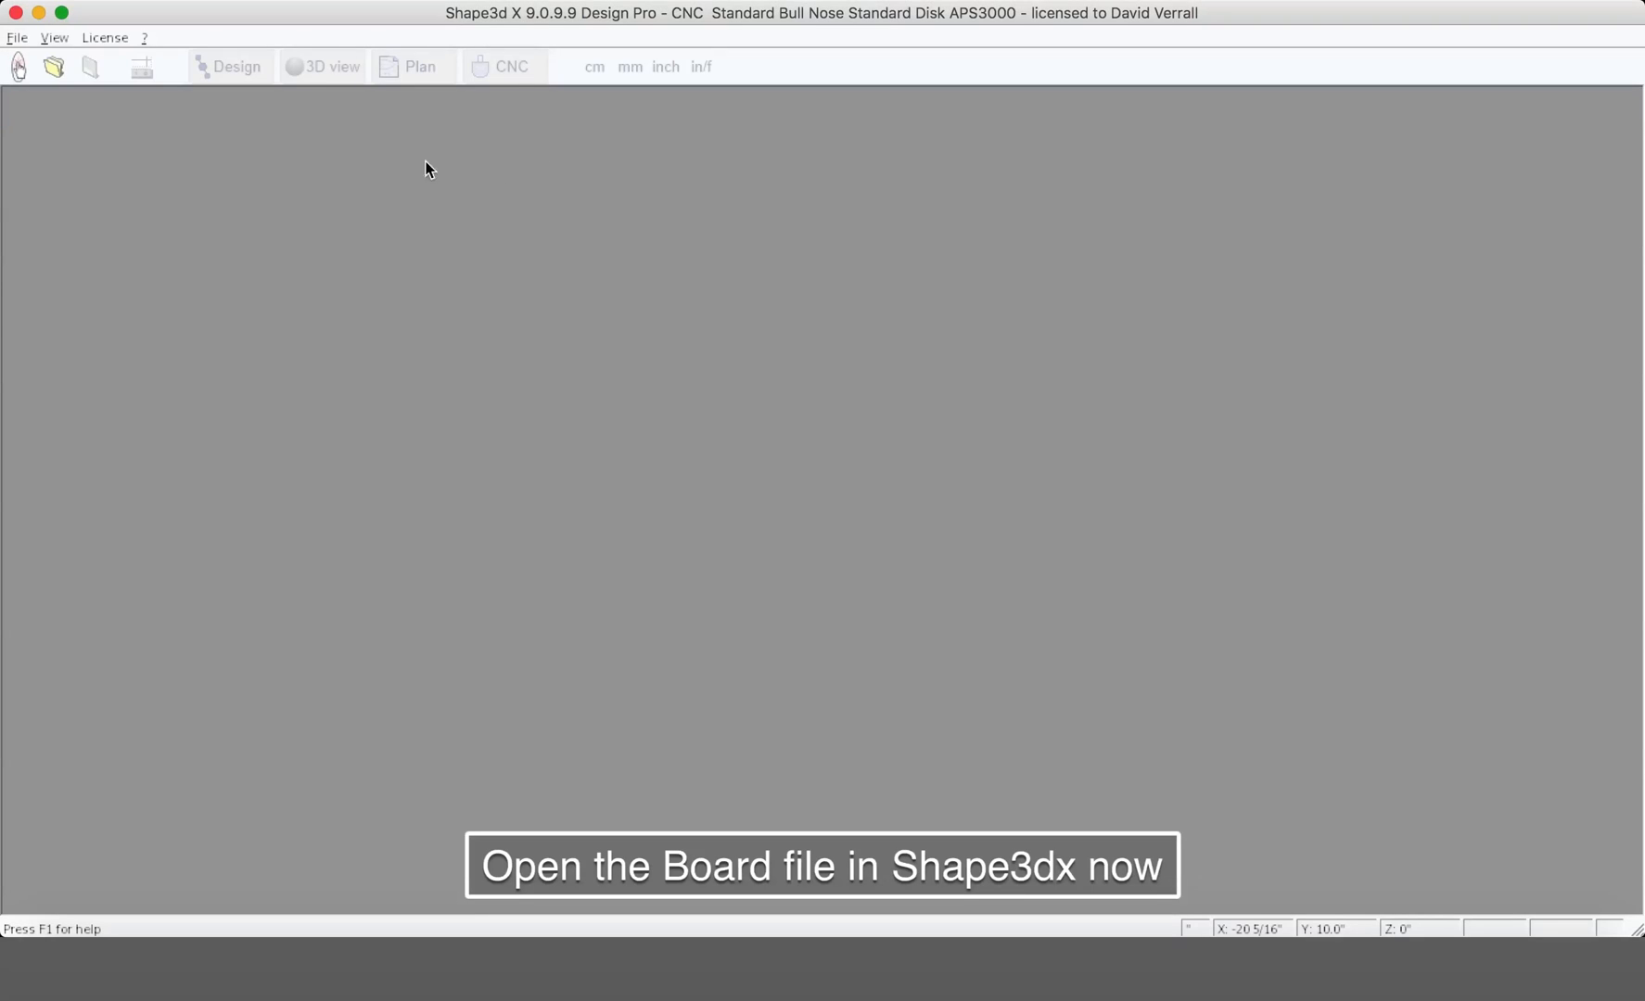
- Open L1-1.brd in Shape3d X to show its outline, slice and profile views
{"action": "left_click", "coordinate": [17, 37]}
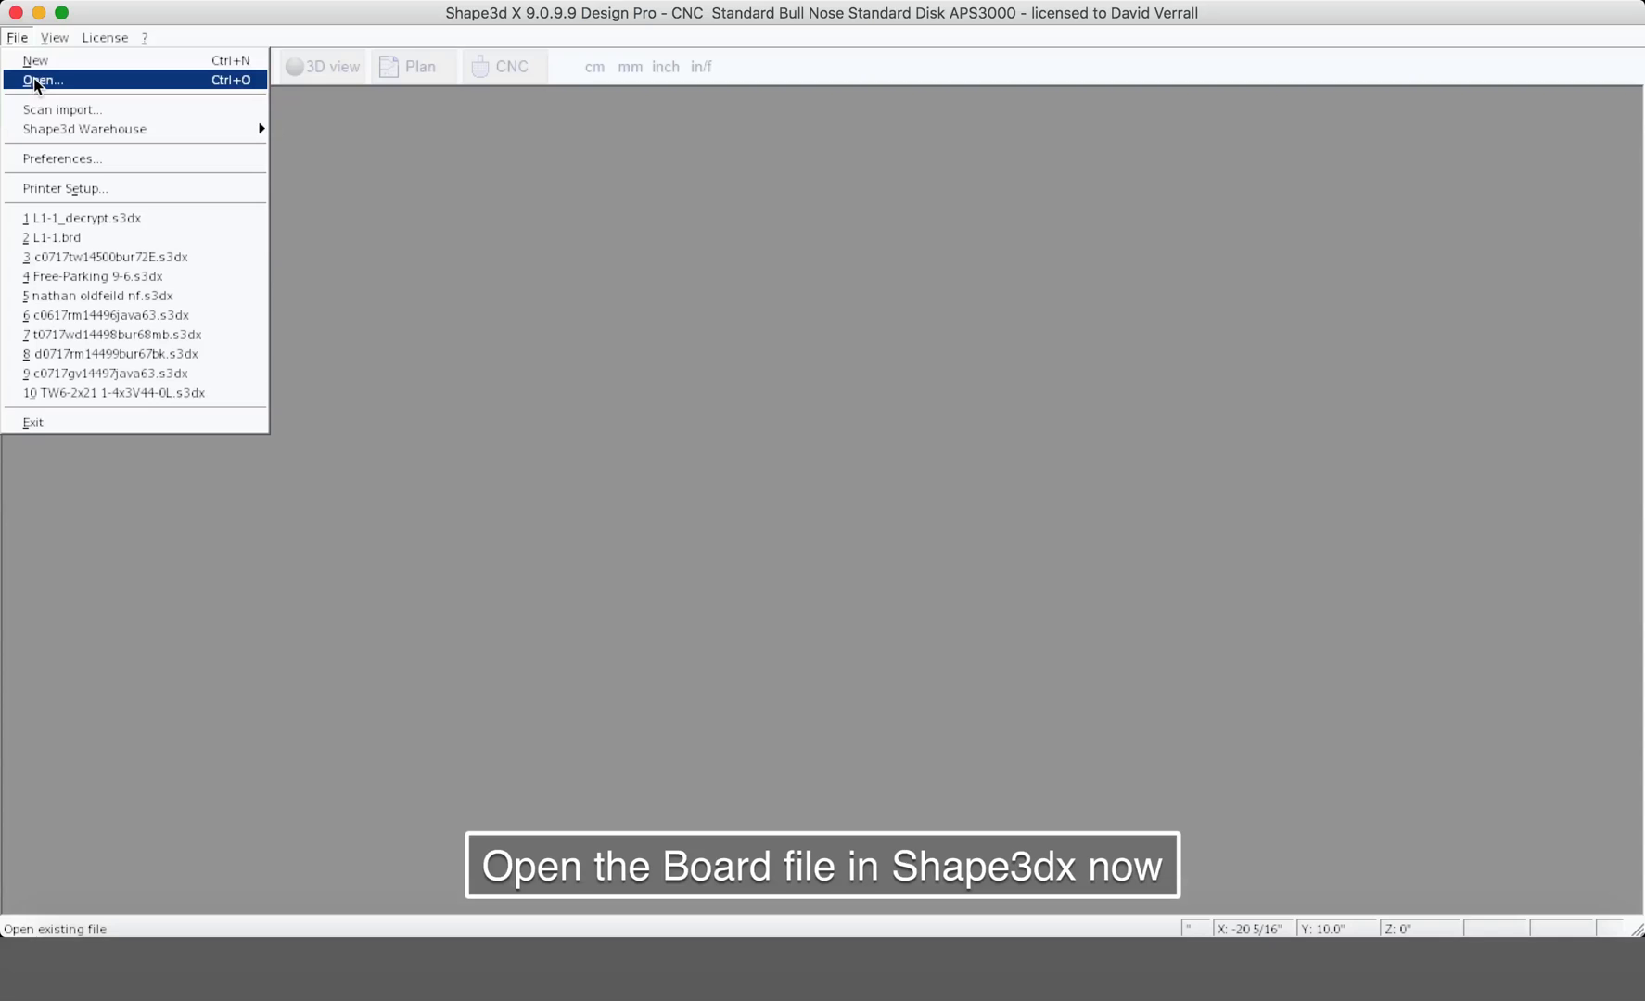
{"action": "left_click", "coordinate": [42, 81]}
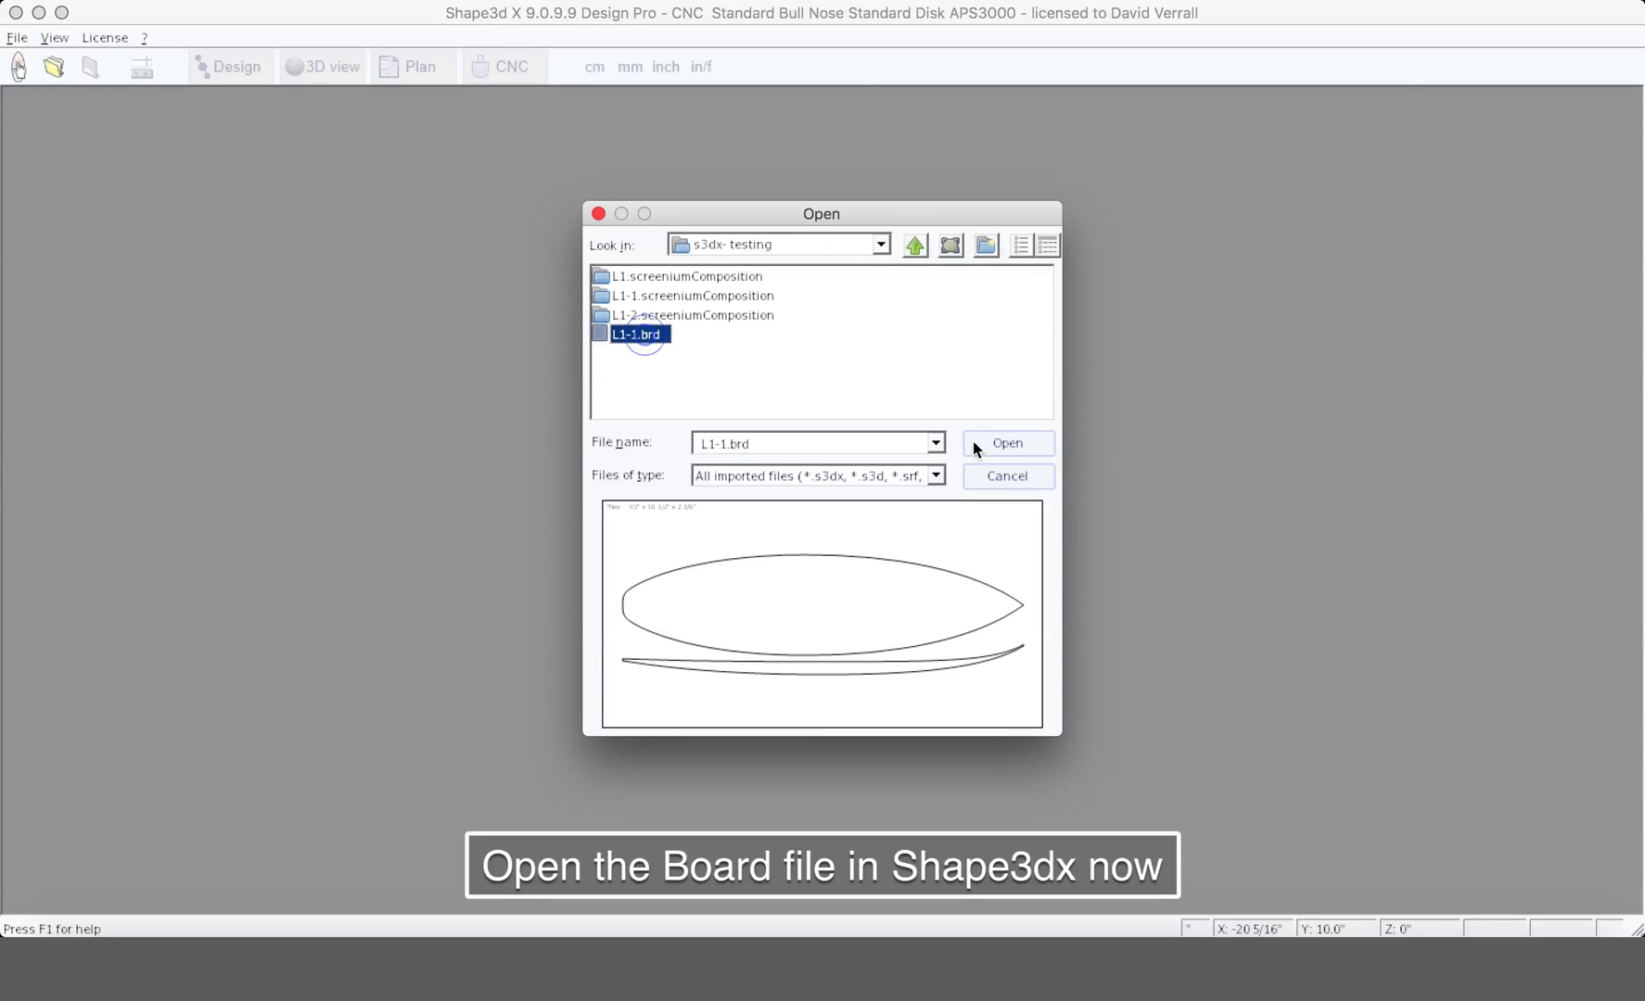
{"action": "left_click", "coordinate": [1005, 444]}
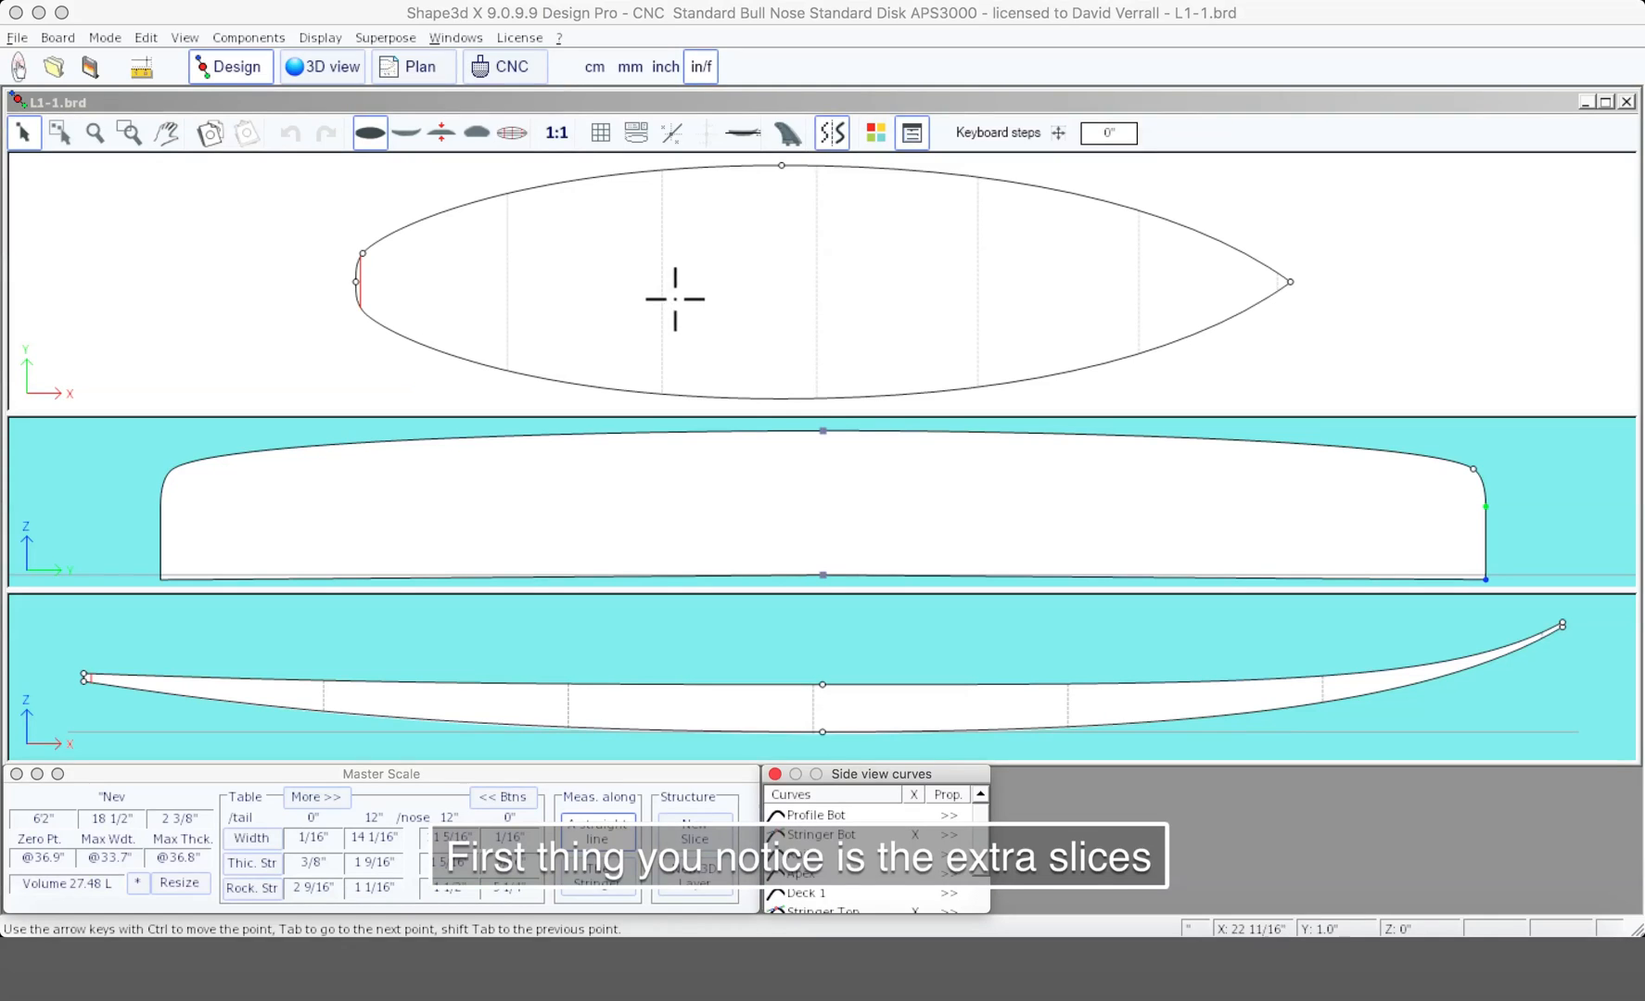
{"action": "mouse_move", "coordinate": [1037, 320]}
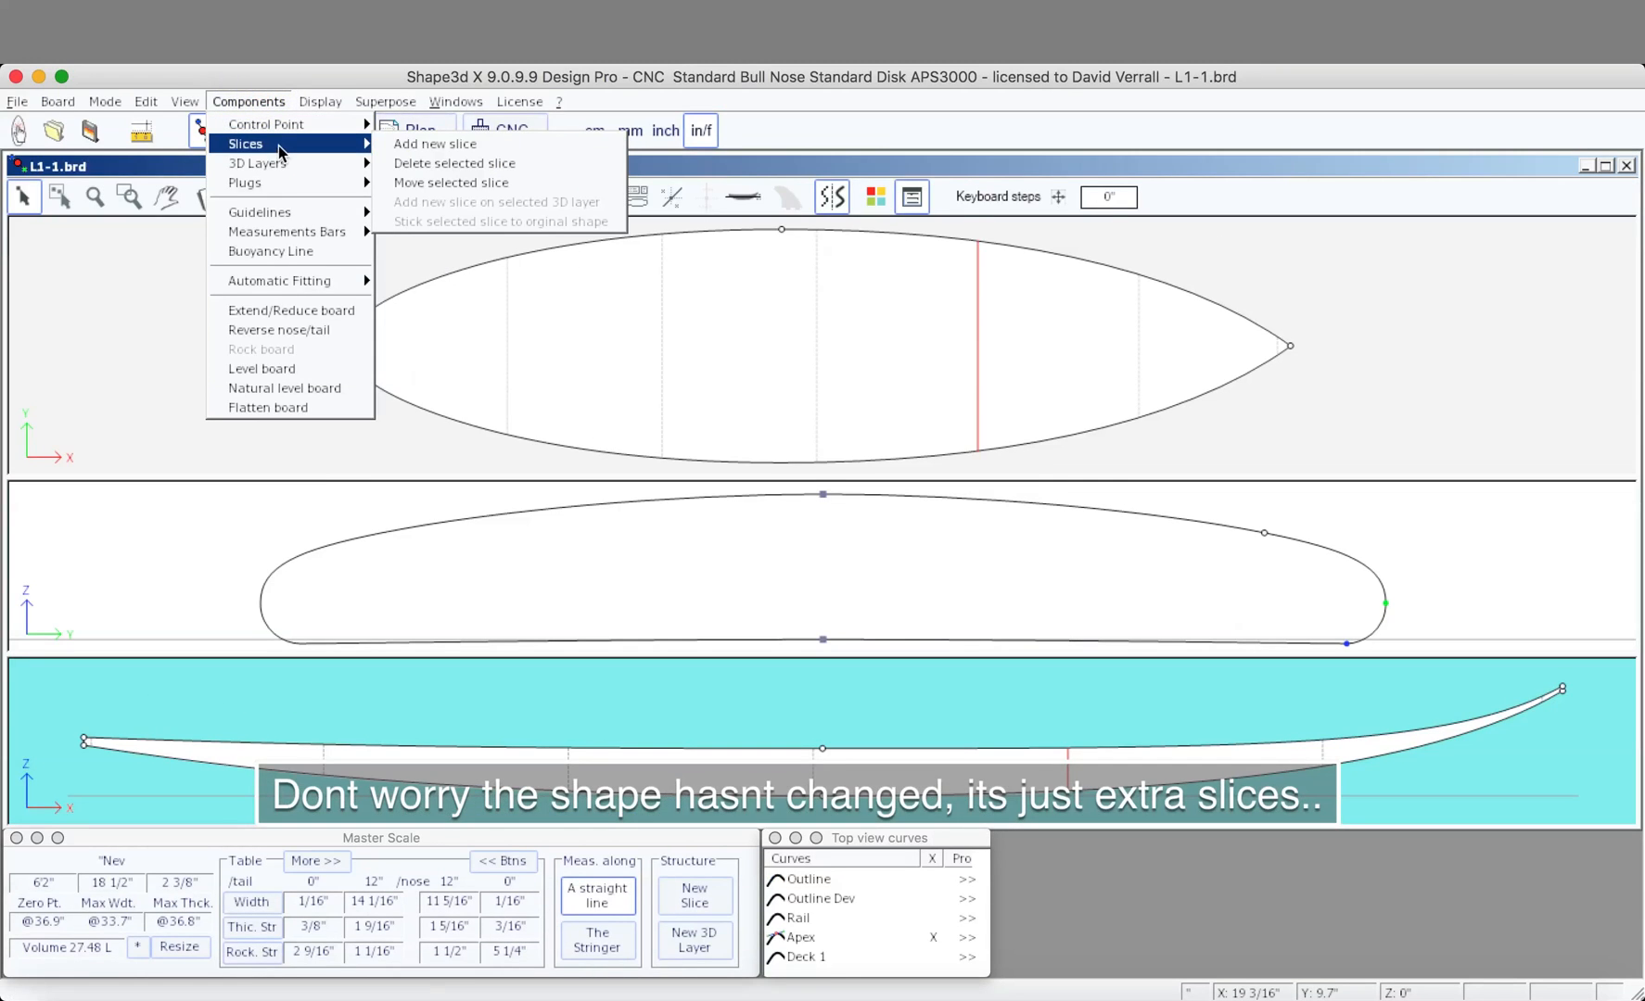
- Delete two extra slices from L1-1.brd via Components > Slices, confirming each
{"action": "left_click", "coordinate": [452, 163]}
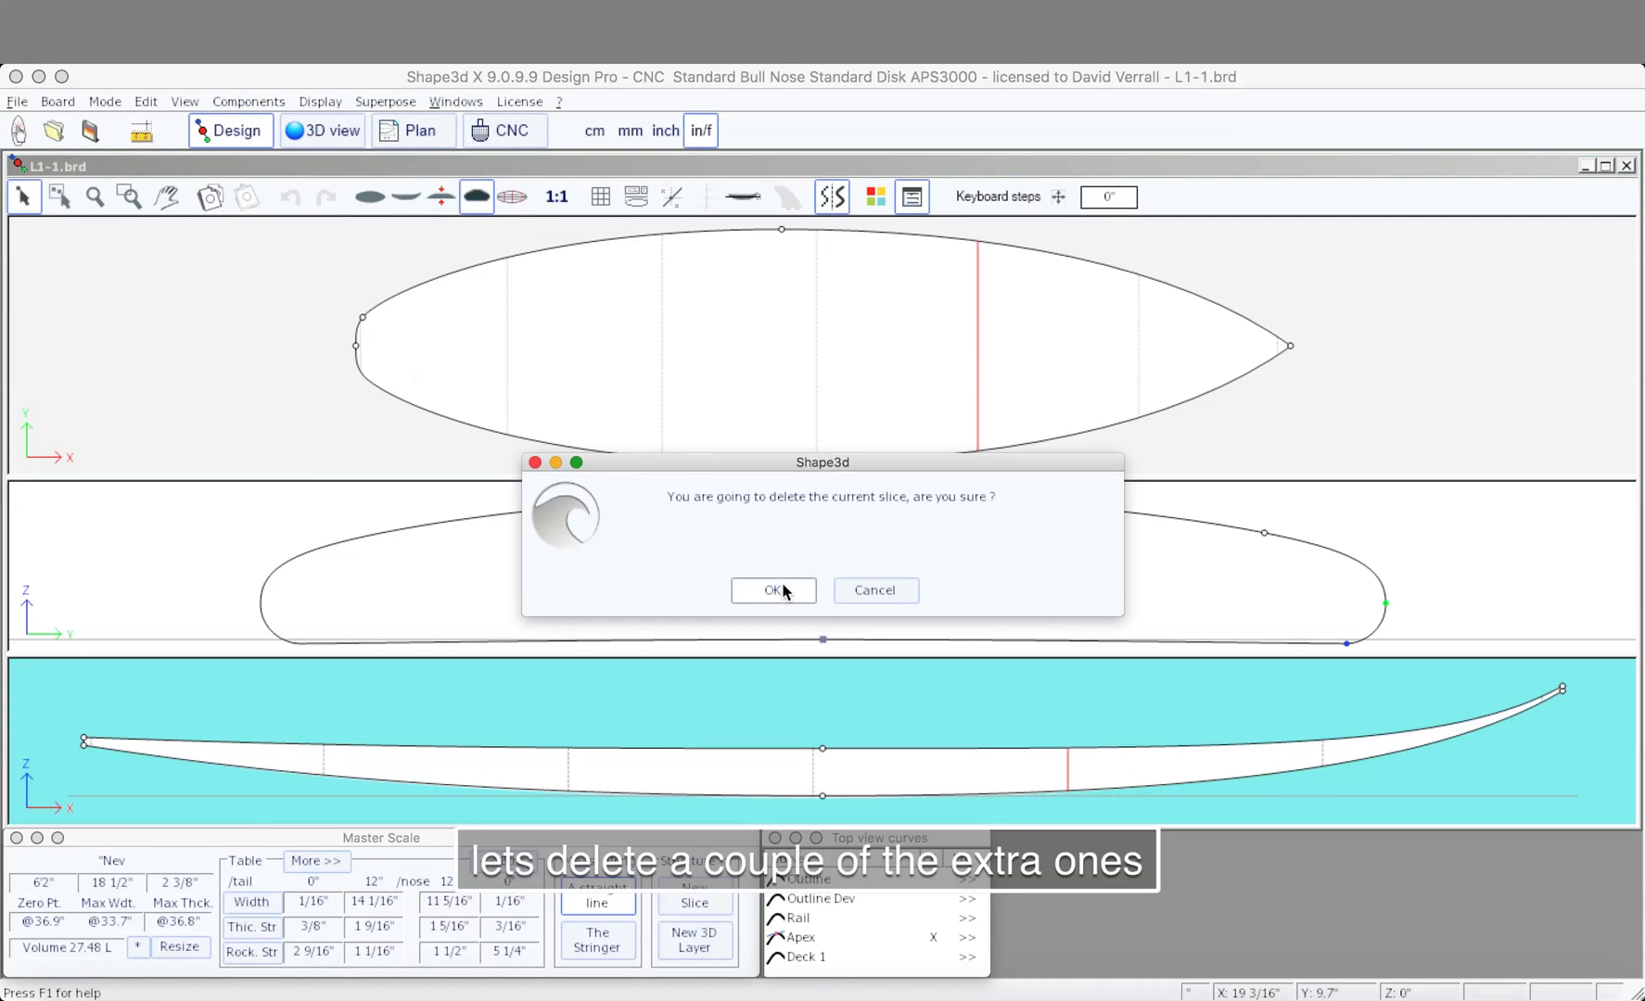
{"action": "left_click", "coordinate": [773, 590]}
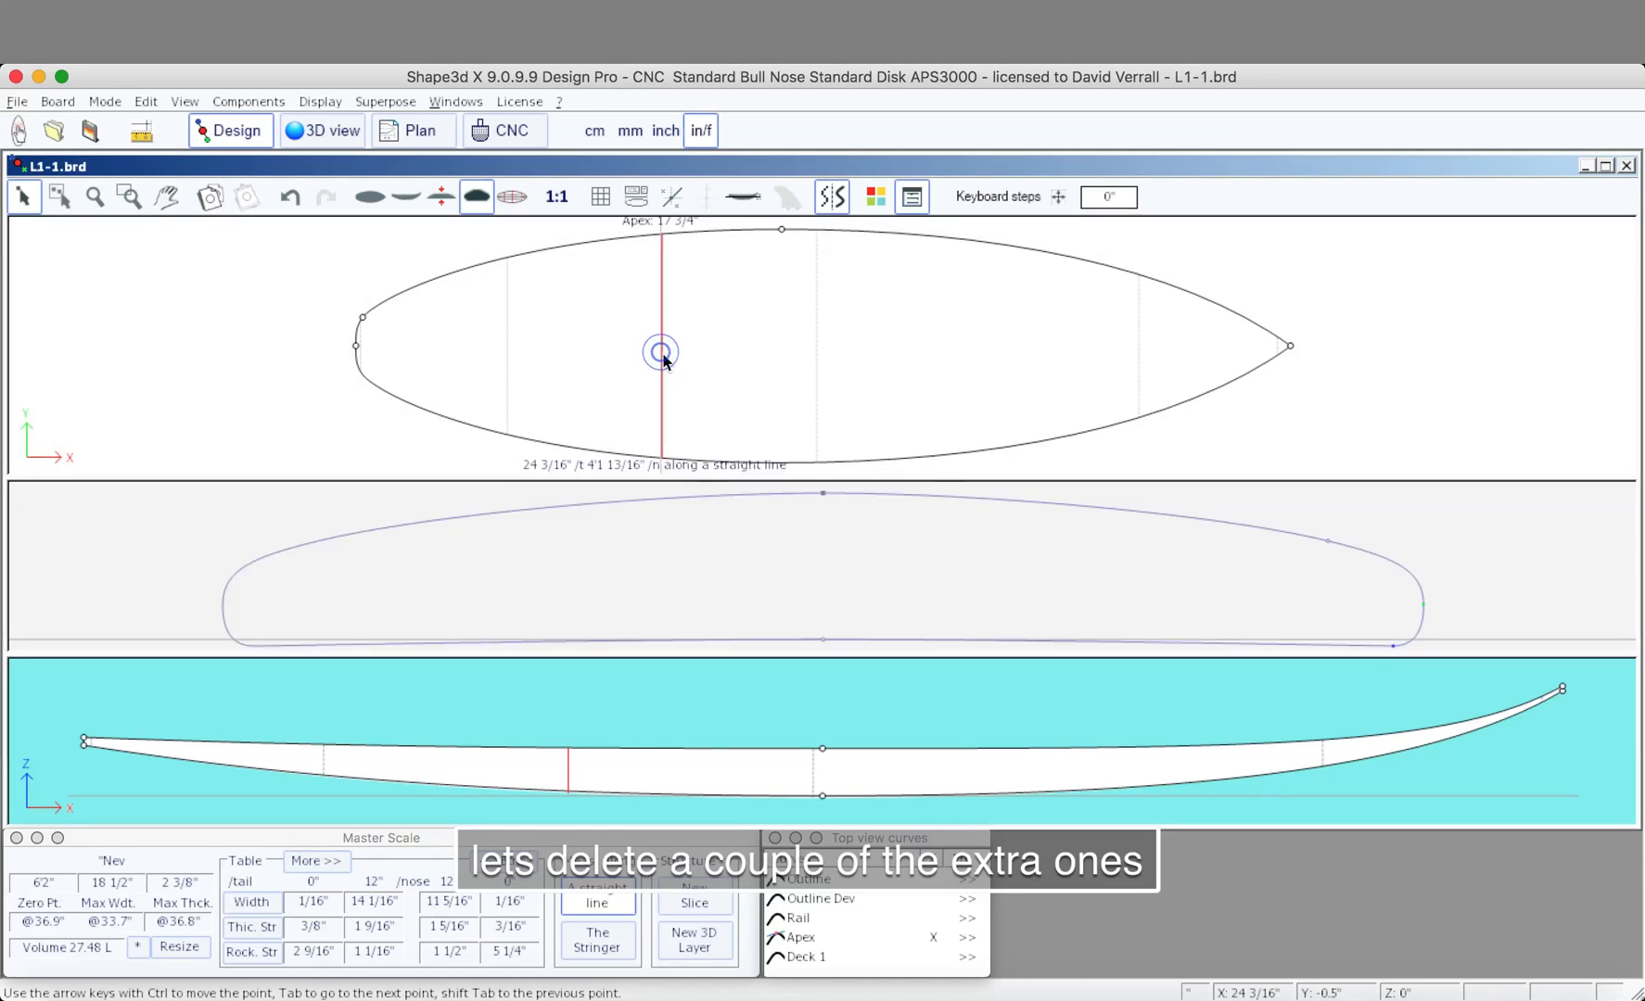
{"action": "left_click", "coordinate": [248, 102]}
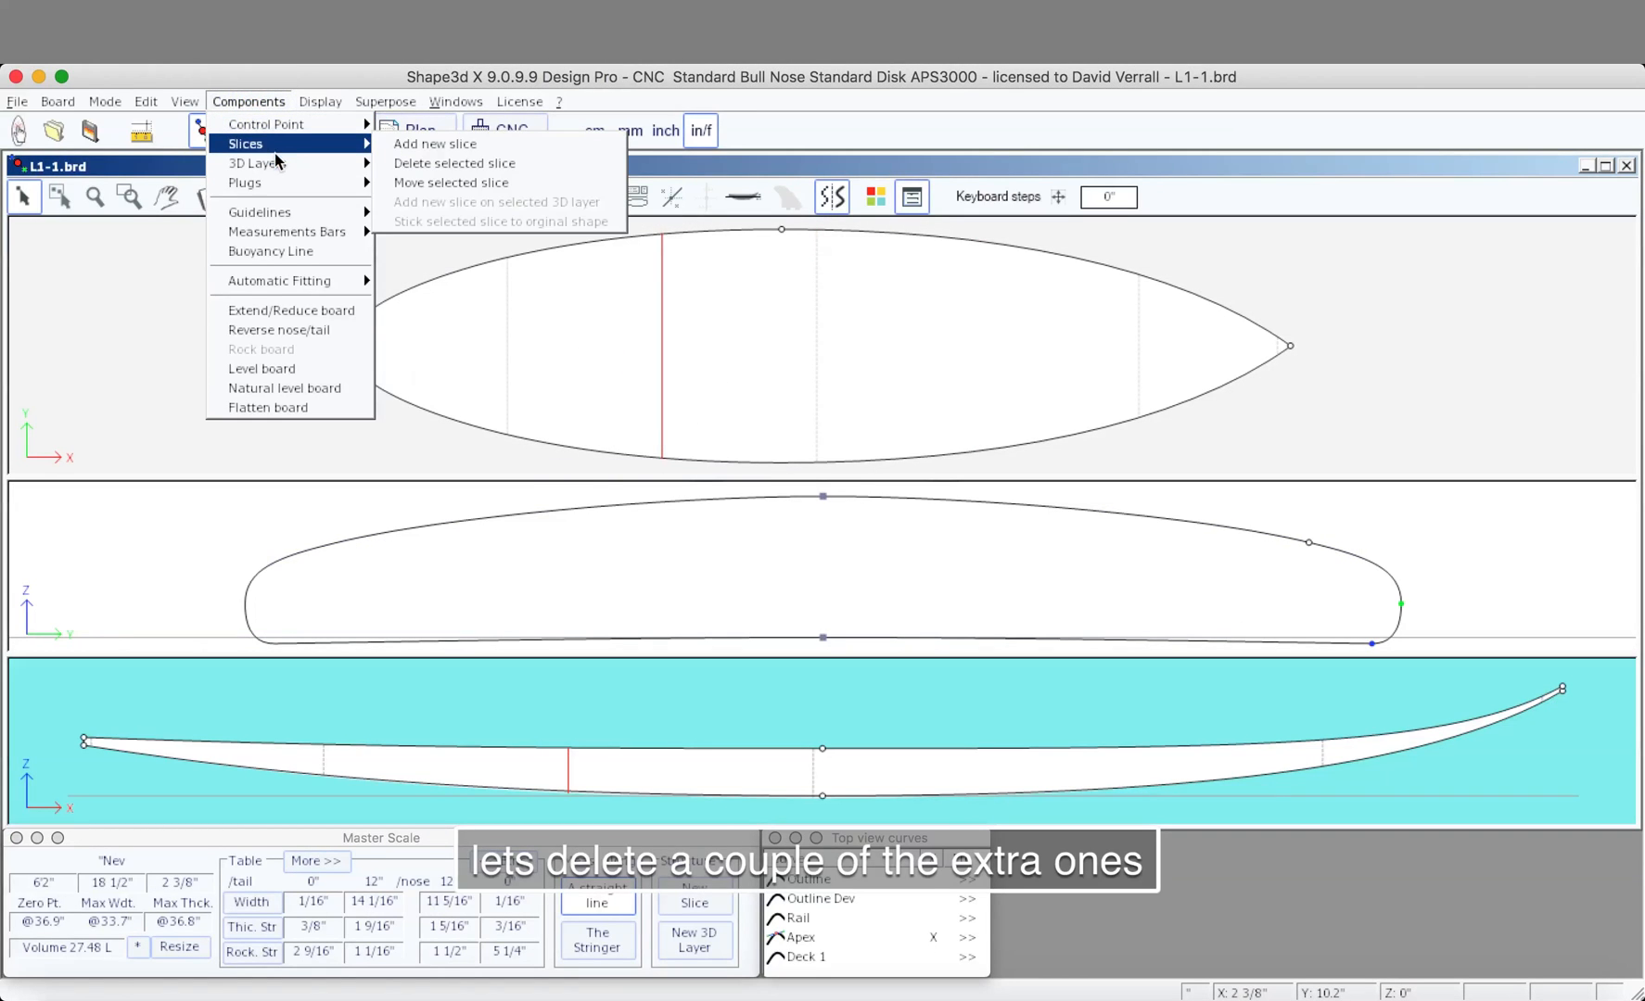
{"action": "mouse_move", "coordinate": [453, 163]}
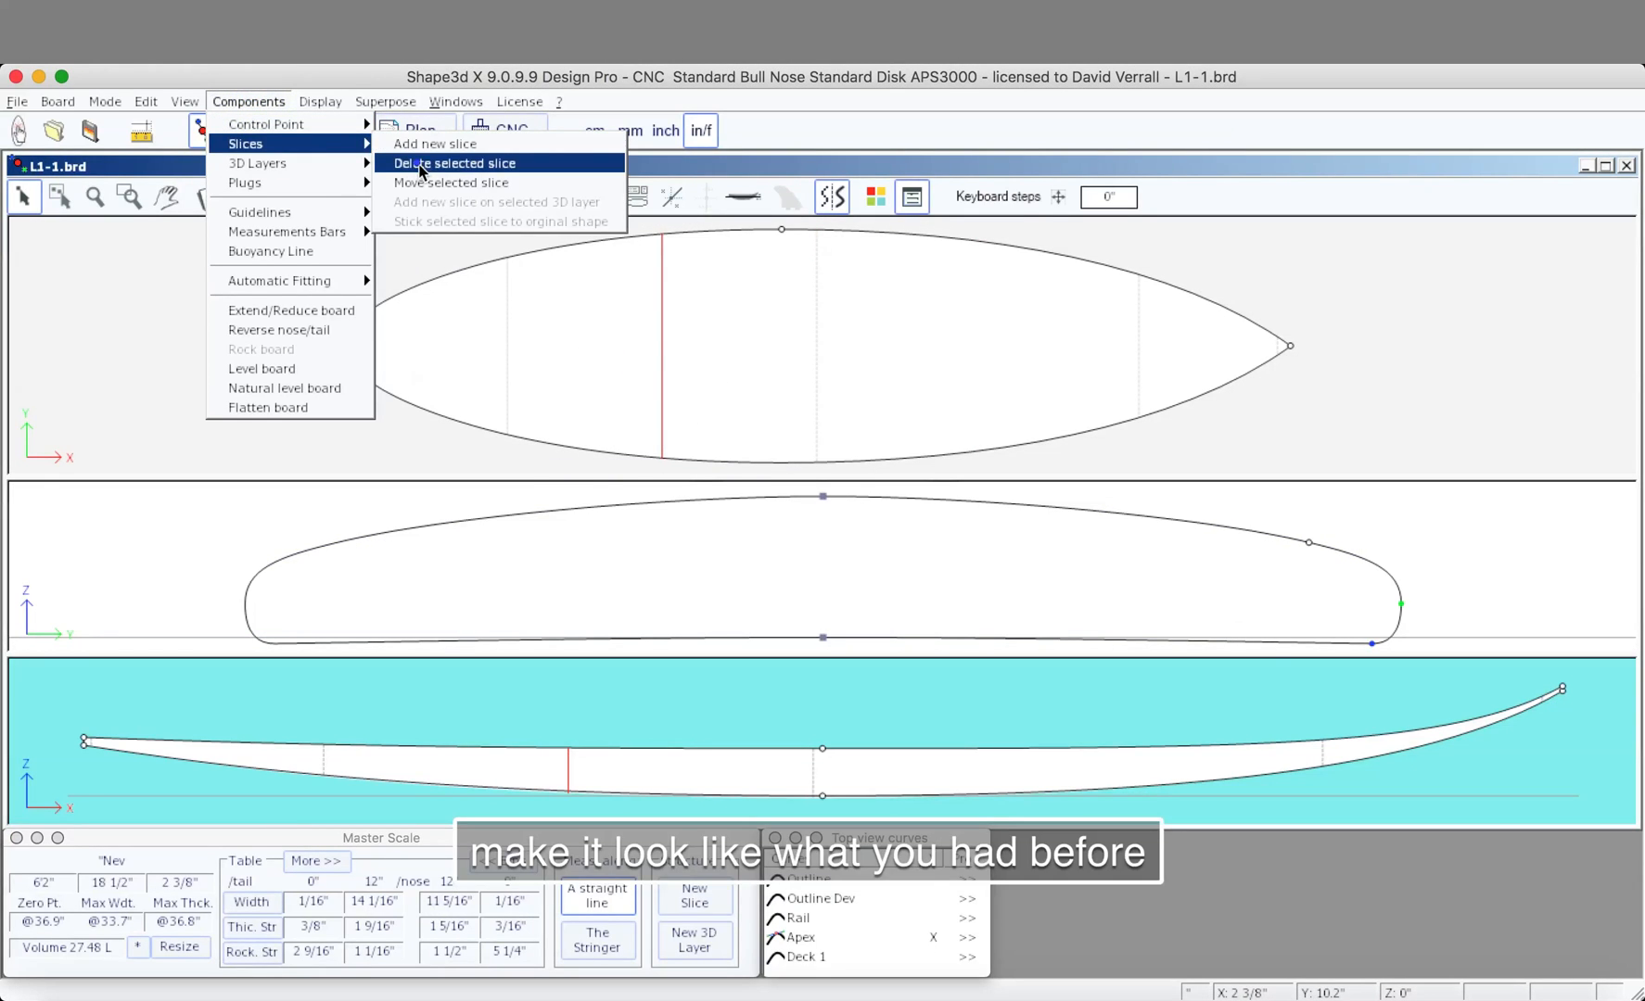
{"action": "left_click", "coordinate": [453, 163]}
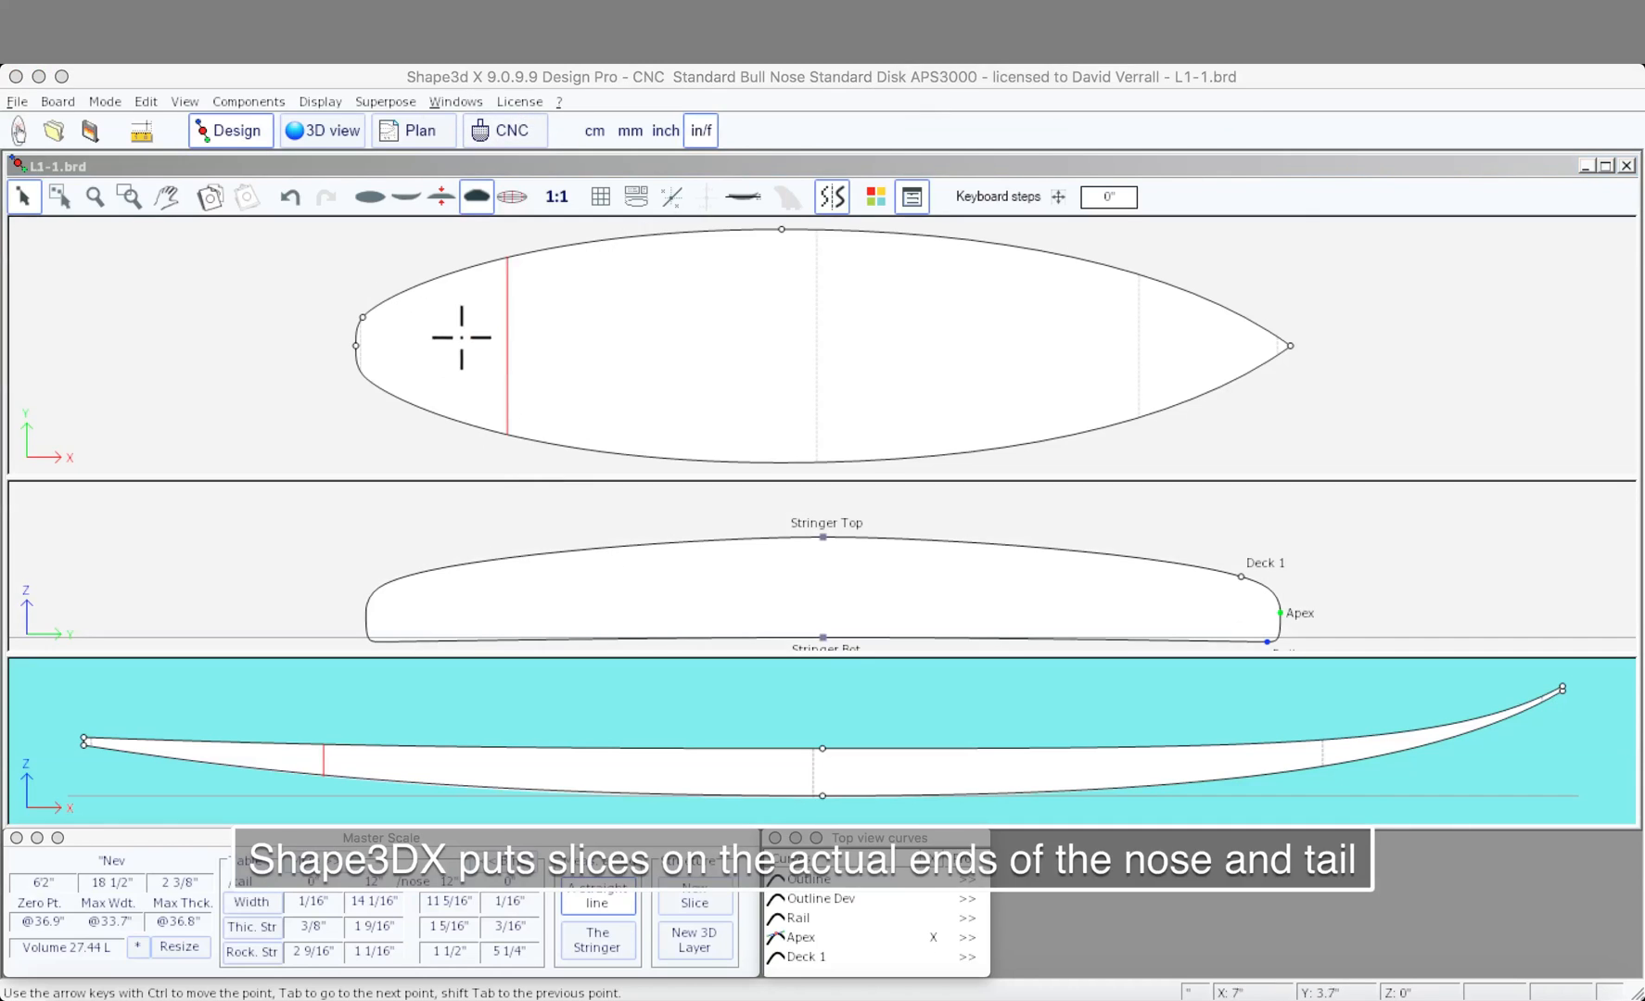
{"action": "left_click", "coordinate": [356, 346]}
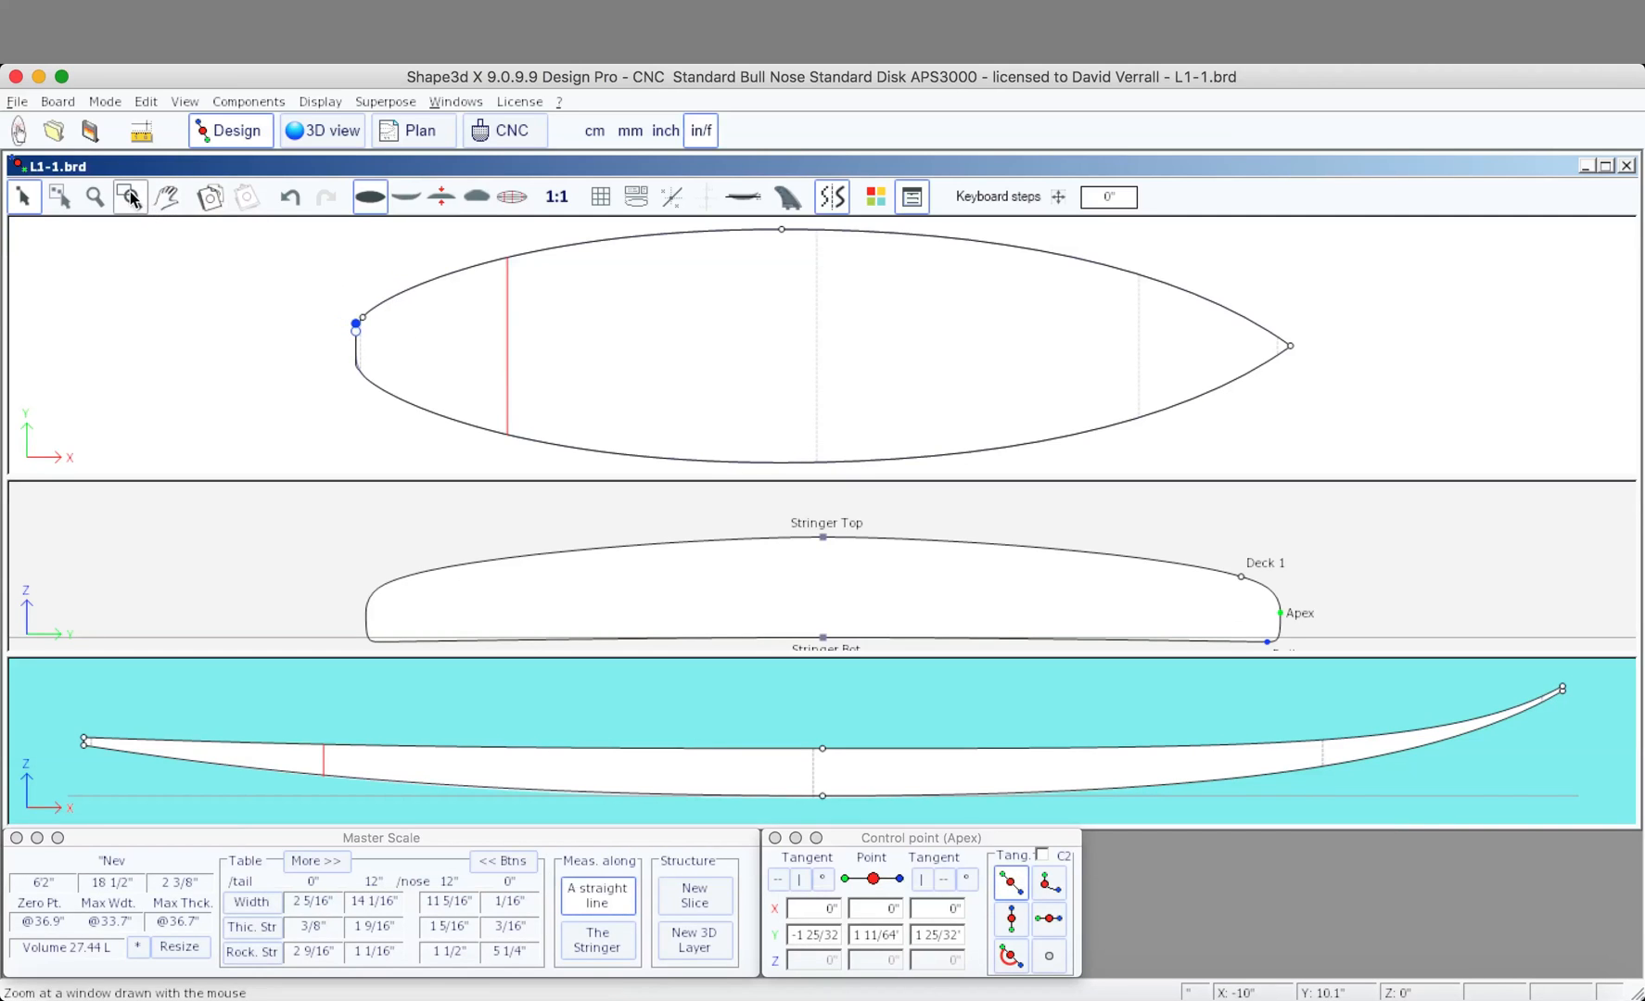
- Reshape the tail outline so the tail-end width narrows from 2 5/16" to 1 5/8"
{"action": "left_click", "coordinate": [130, 196]}
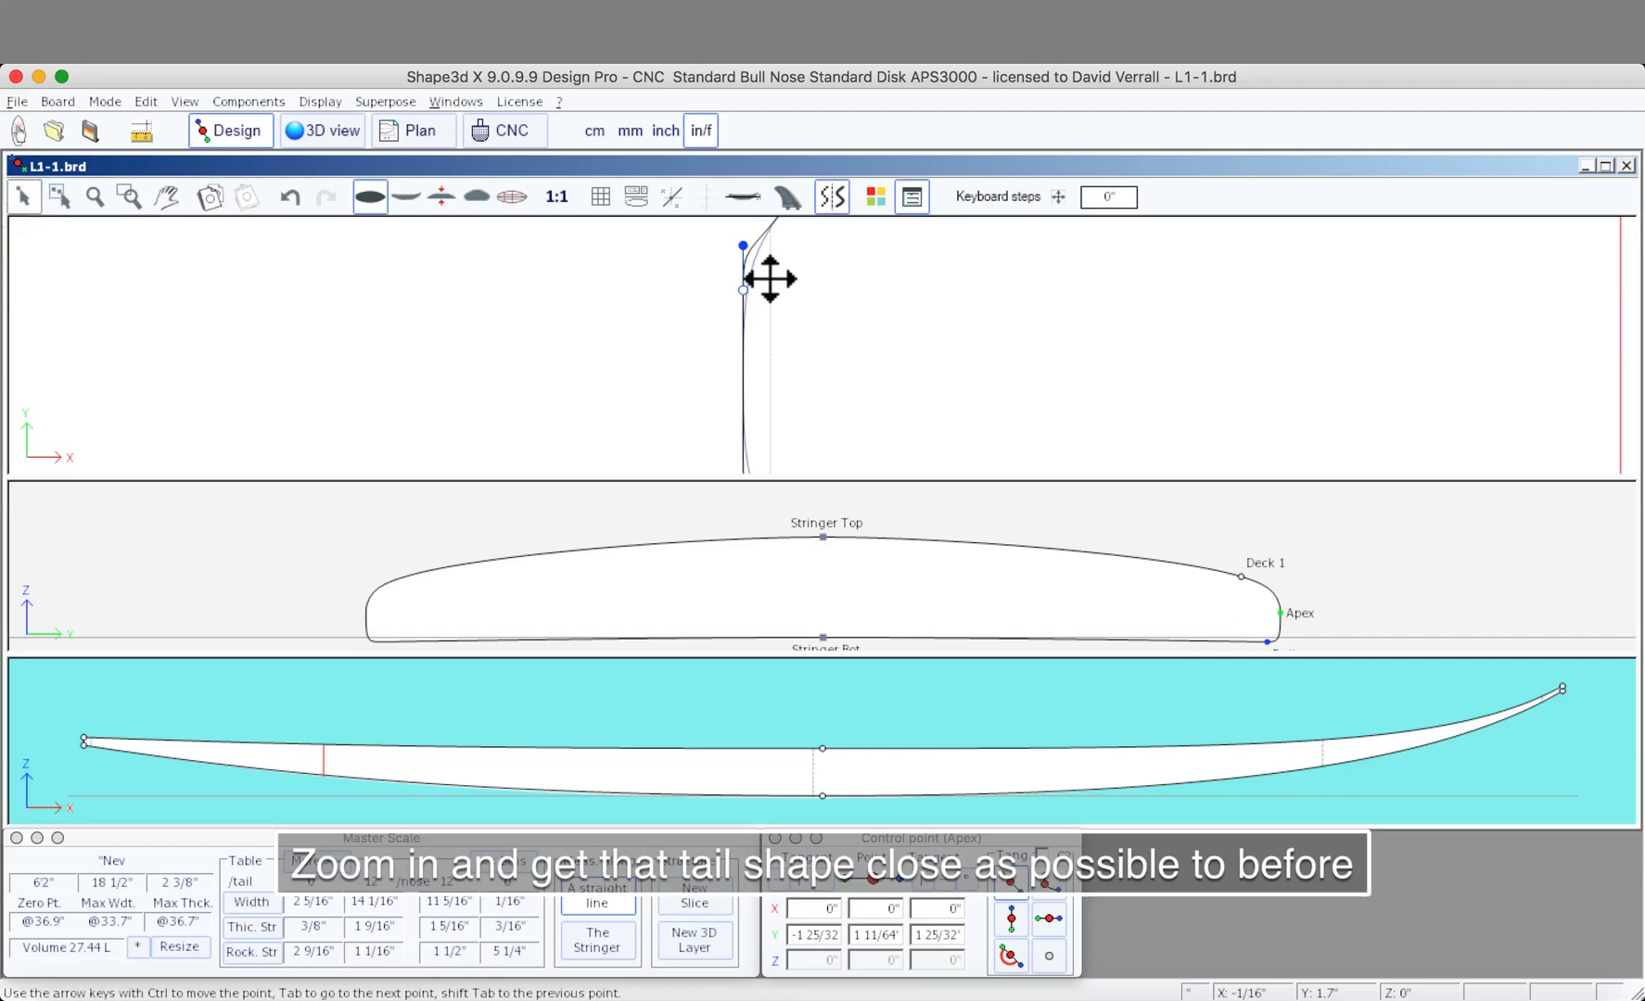
{"action": "left_click_drag", "start_coordinate": [743, 247], "coordinate": [743, 284]}
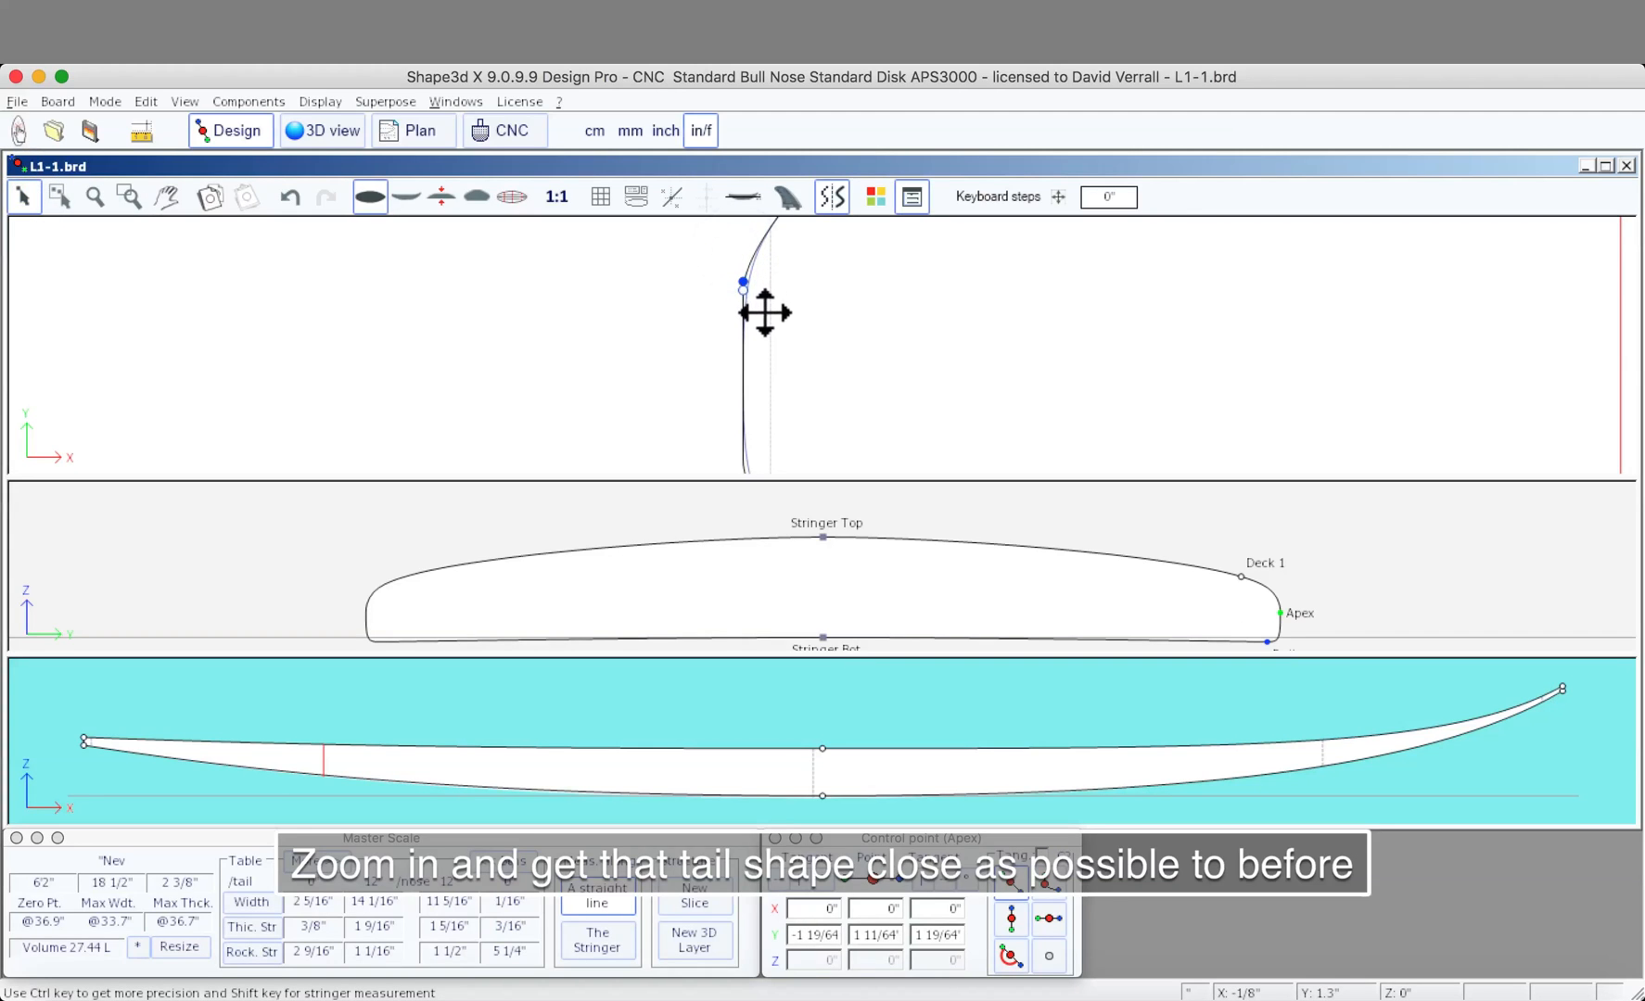
{"action": "left_click_drag", "start_coordinate": [743, 284], "coordinate": [742, 291]}
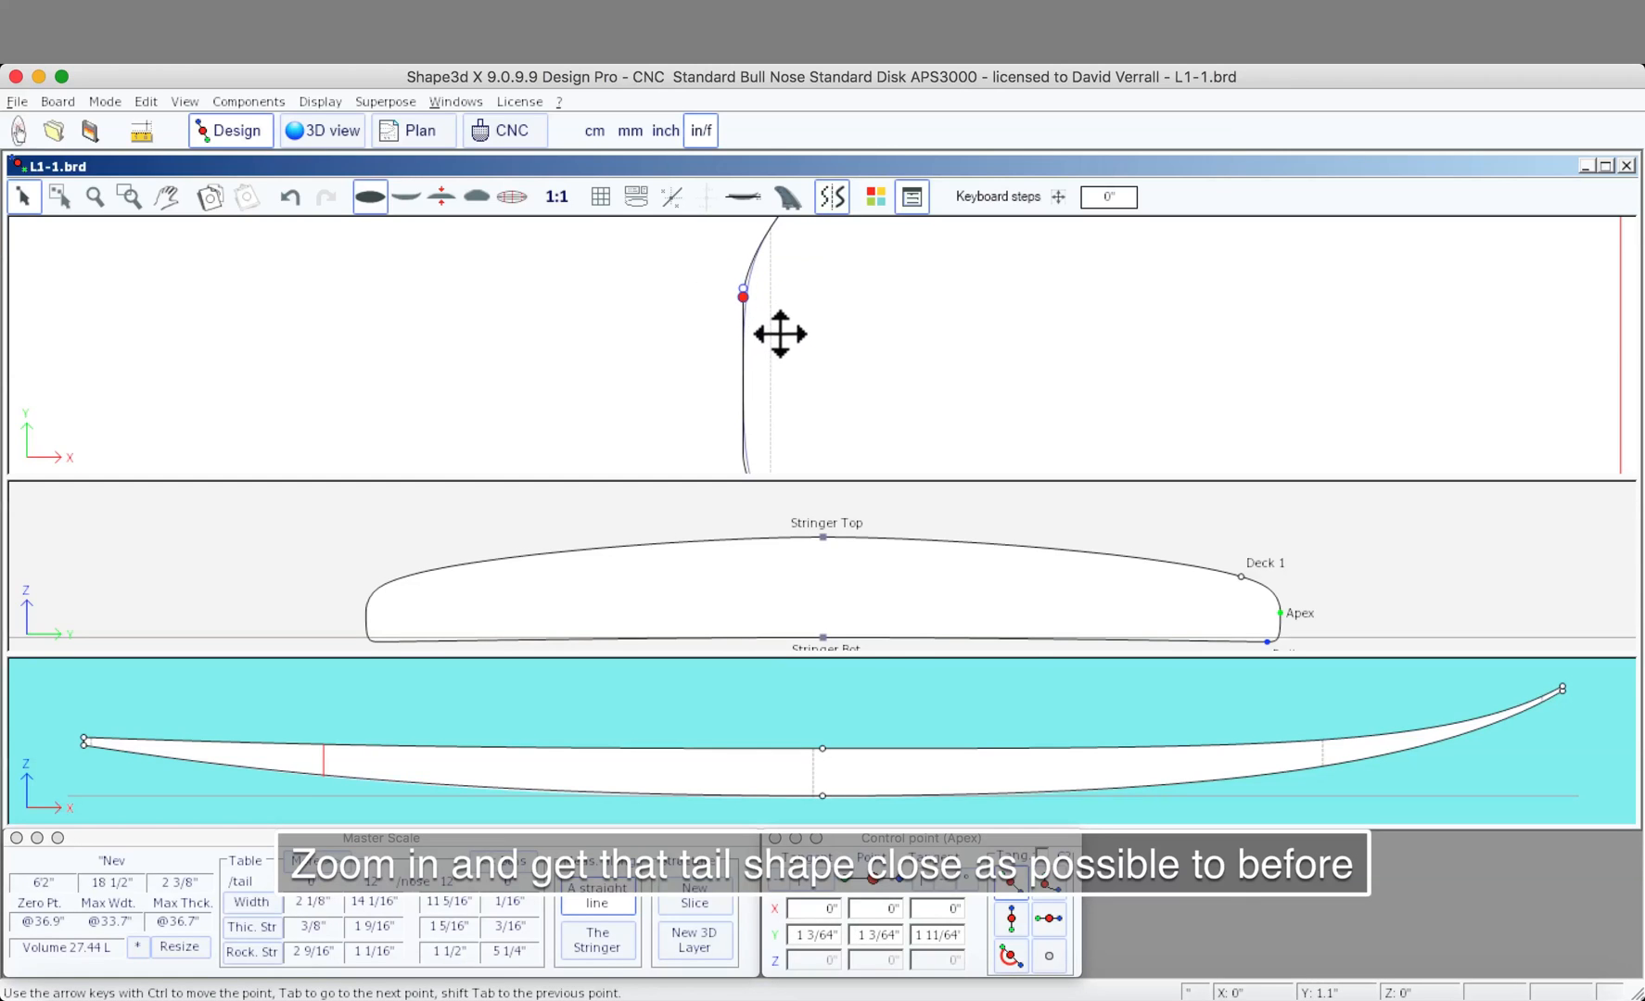
{"action": "left_click_drag", "start_coordinate": [744, 299], "coordinate": [744, 303]}
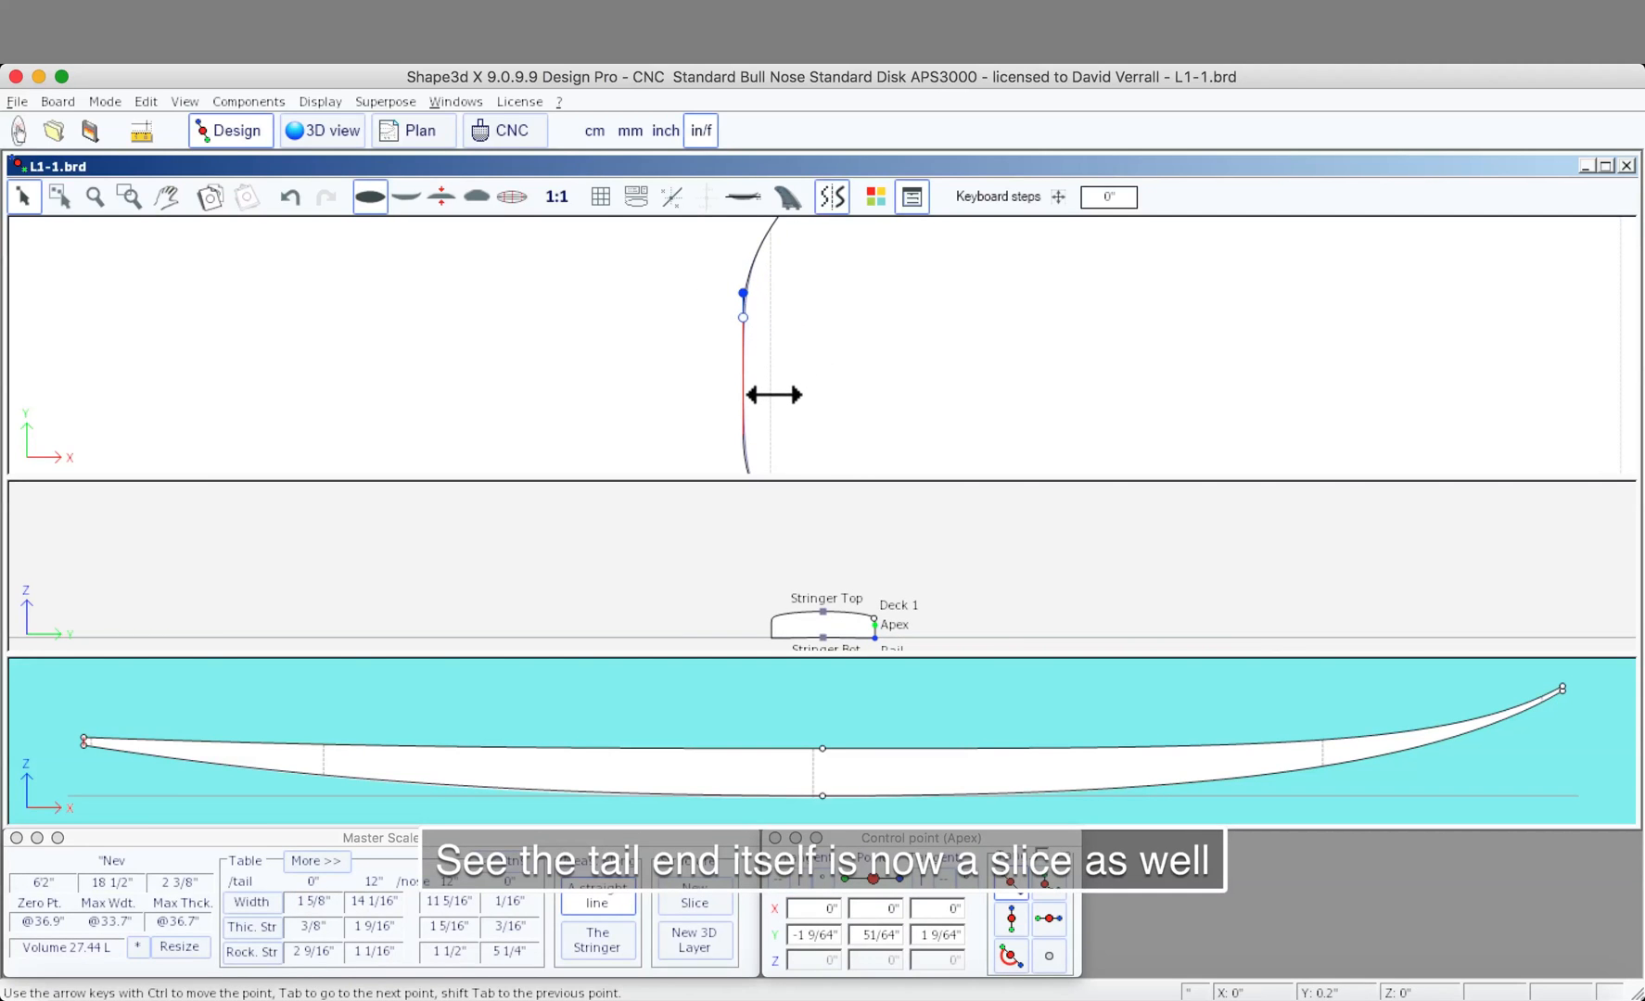
{"action": "left_click", "coordinate": [363, 196]}
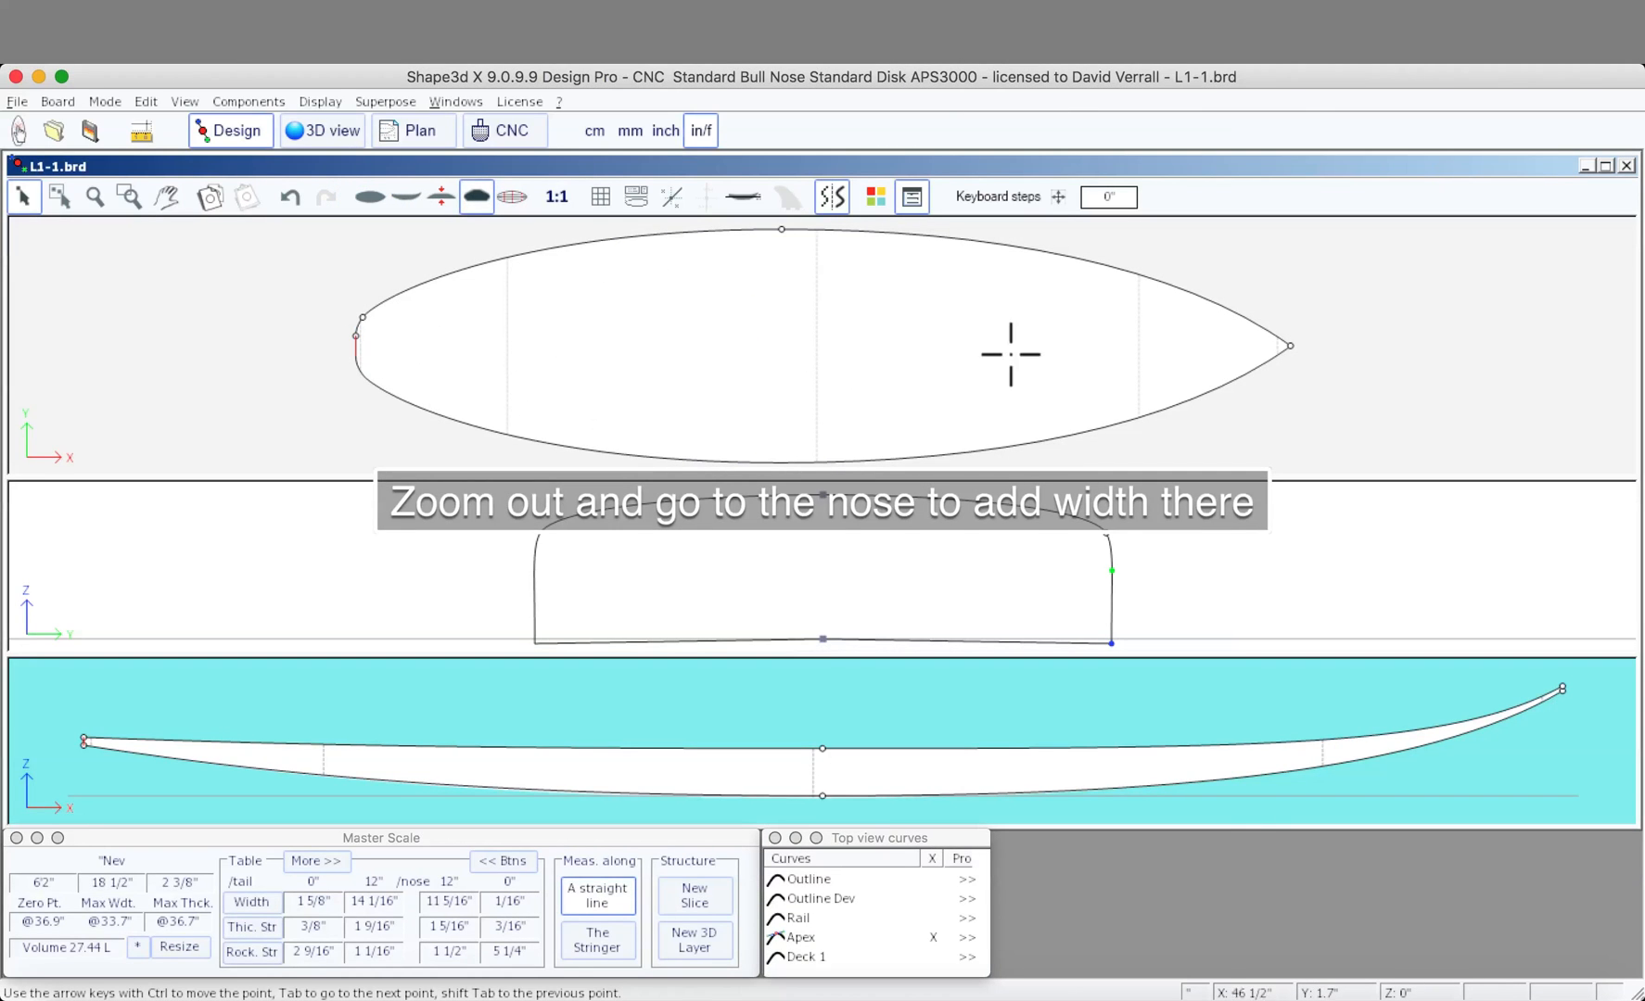
- Widen the nose tip outline point so the nose end is no longer a 1/16" point
{"action": "left_click", "coordinate": [1289, 345]}
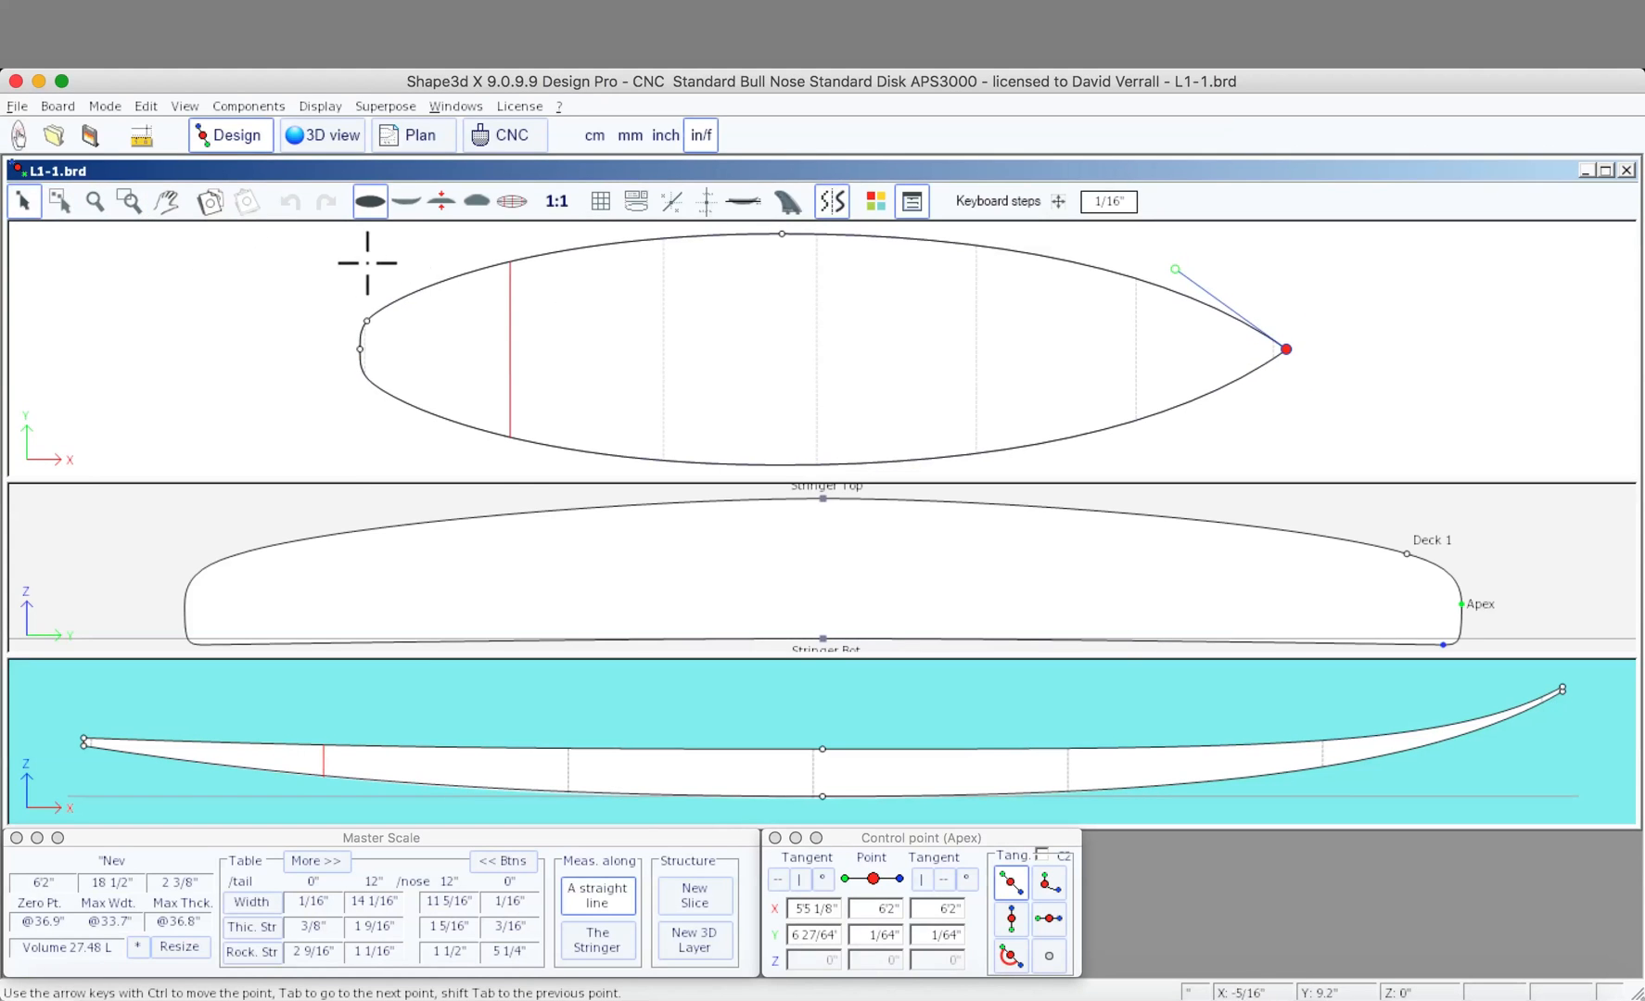
{"action": "left_click", "coordinate": [130, 202]}
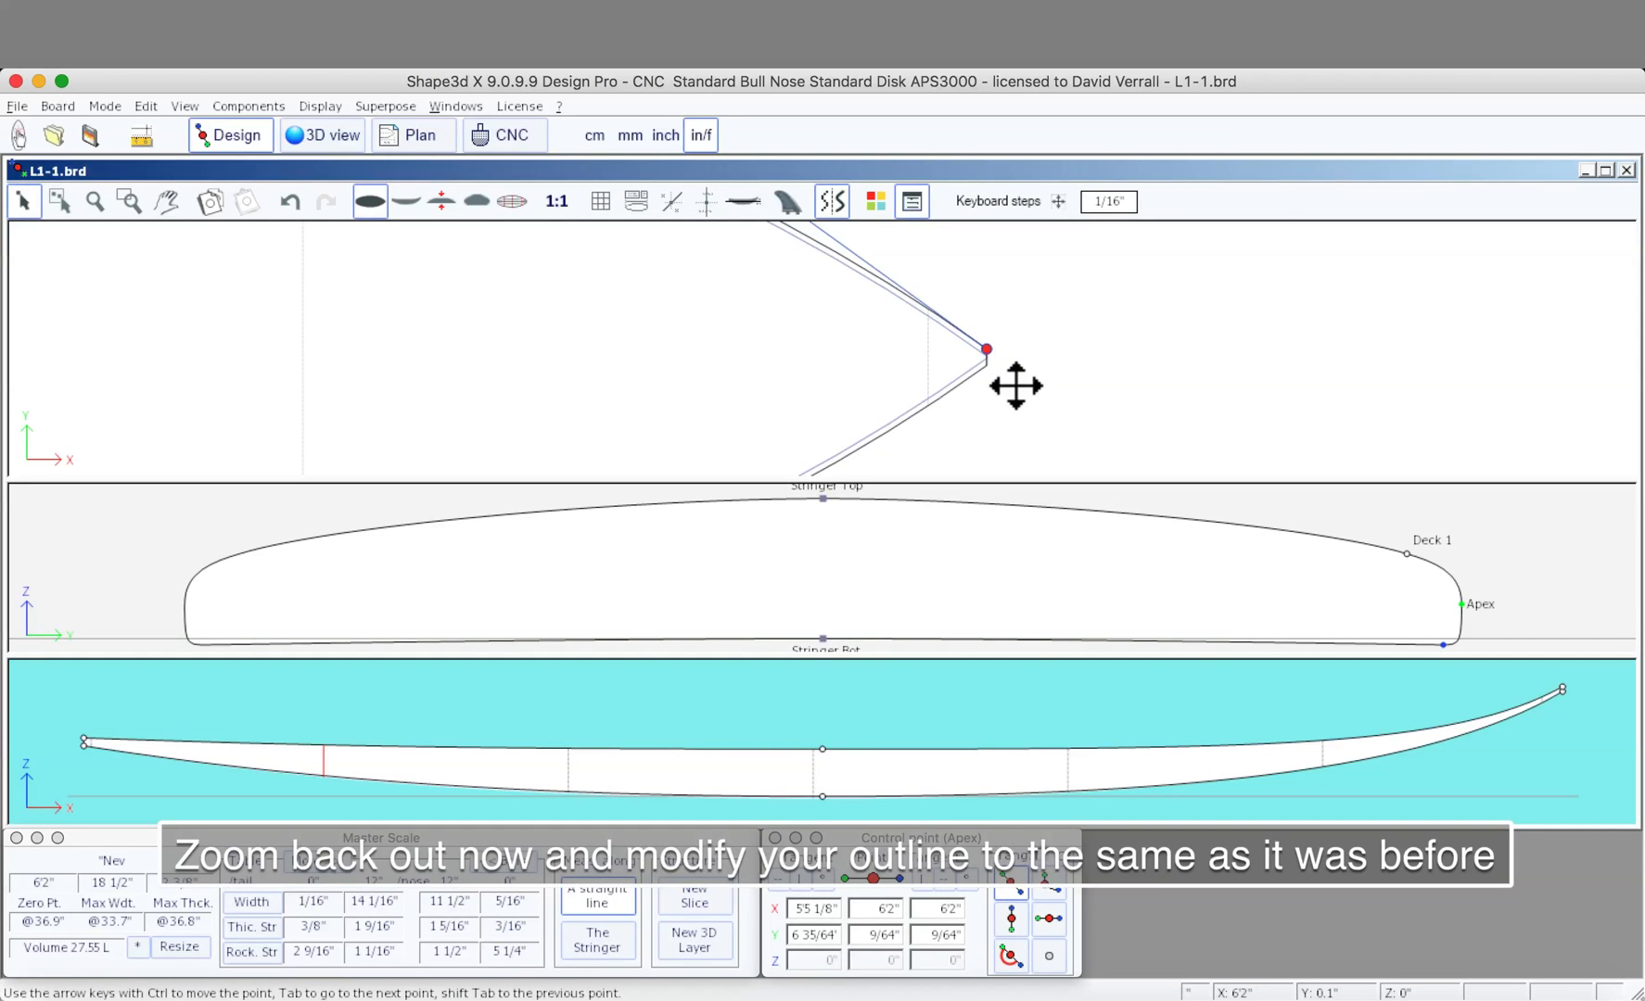
{"action": "left_click", "coordinate": [369, 202]}
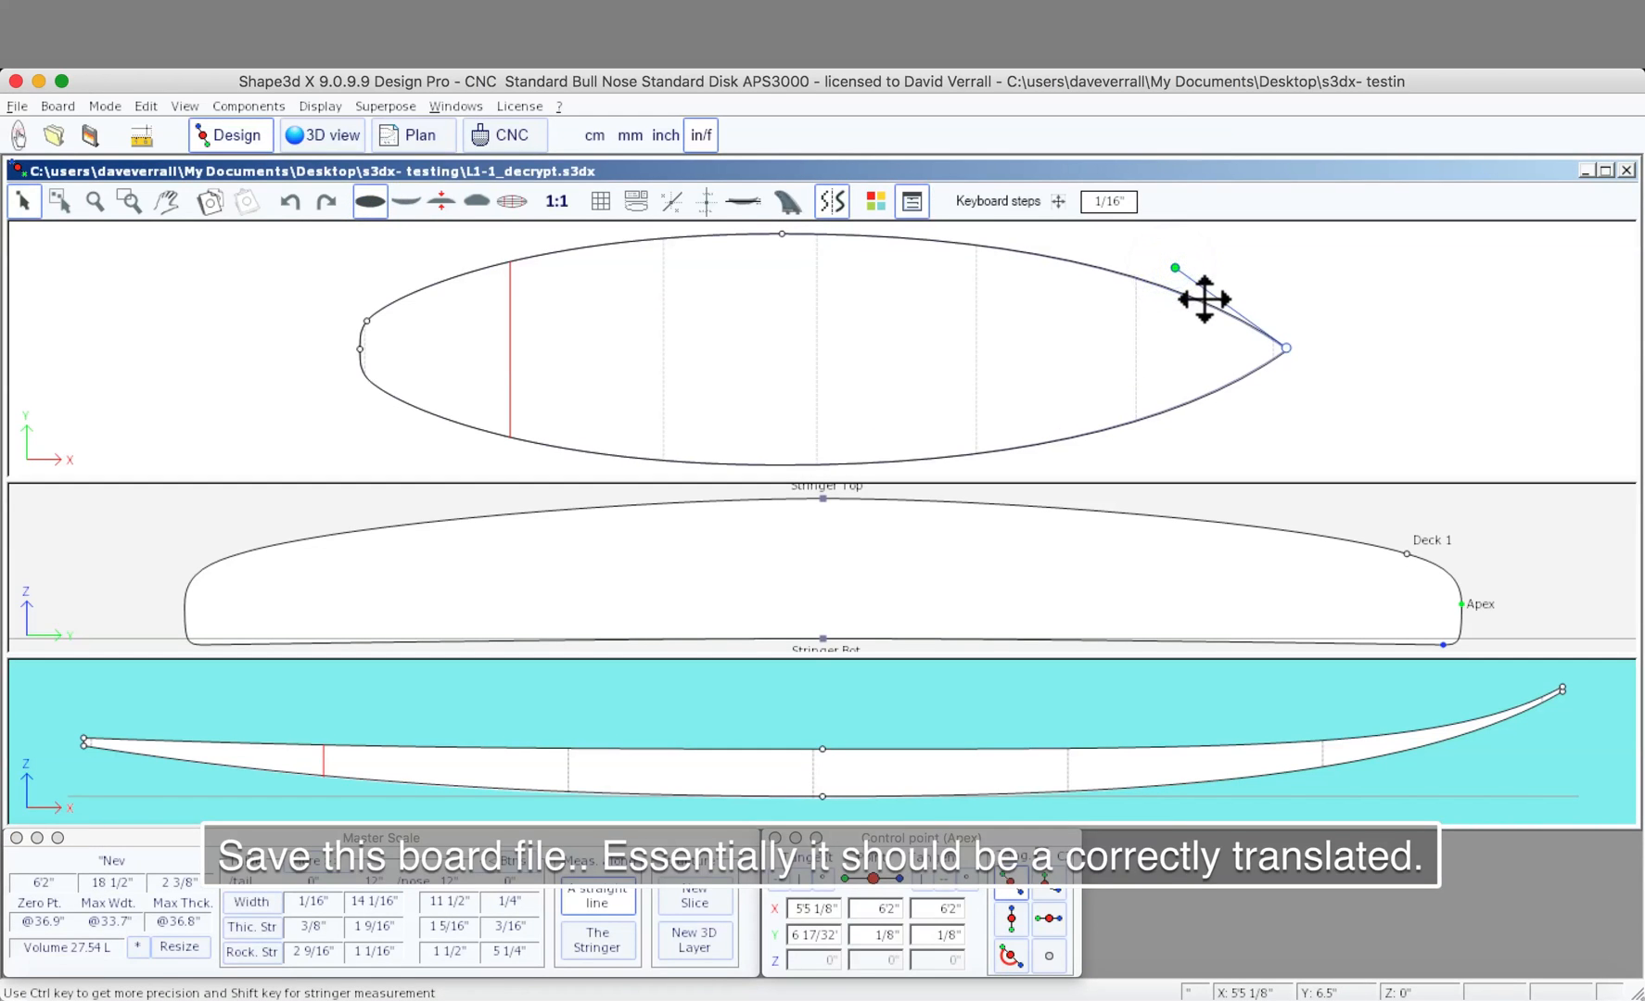
- Adjust the nose tangent so the width 12" from the nose reads 11 3/8"
{"action": "left_click_drag", "start_coordinate": [1207, 299], "coordinate": [1175, 269]}
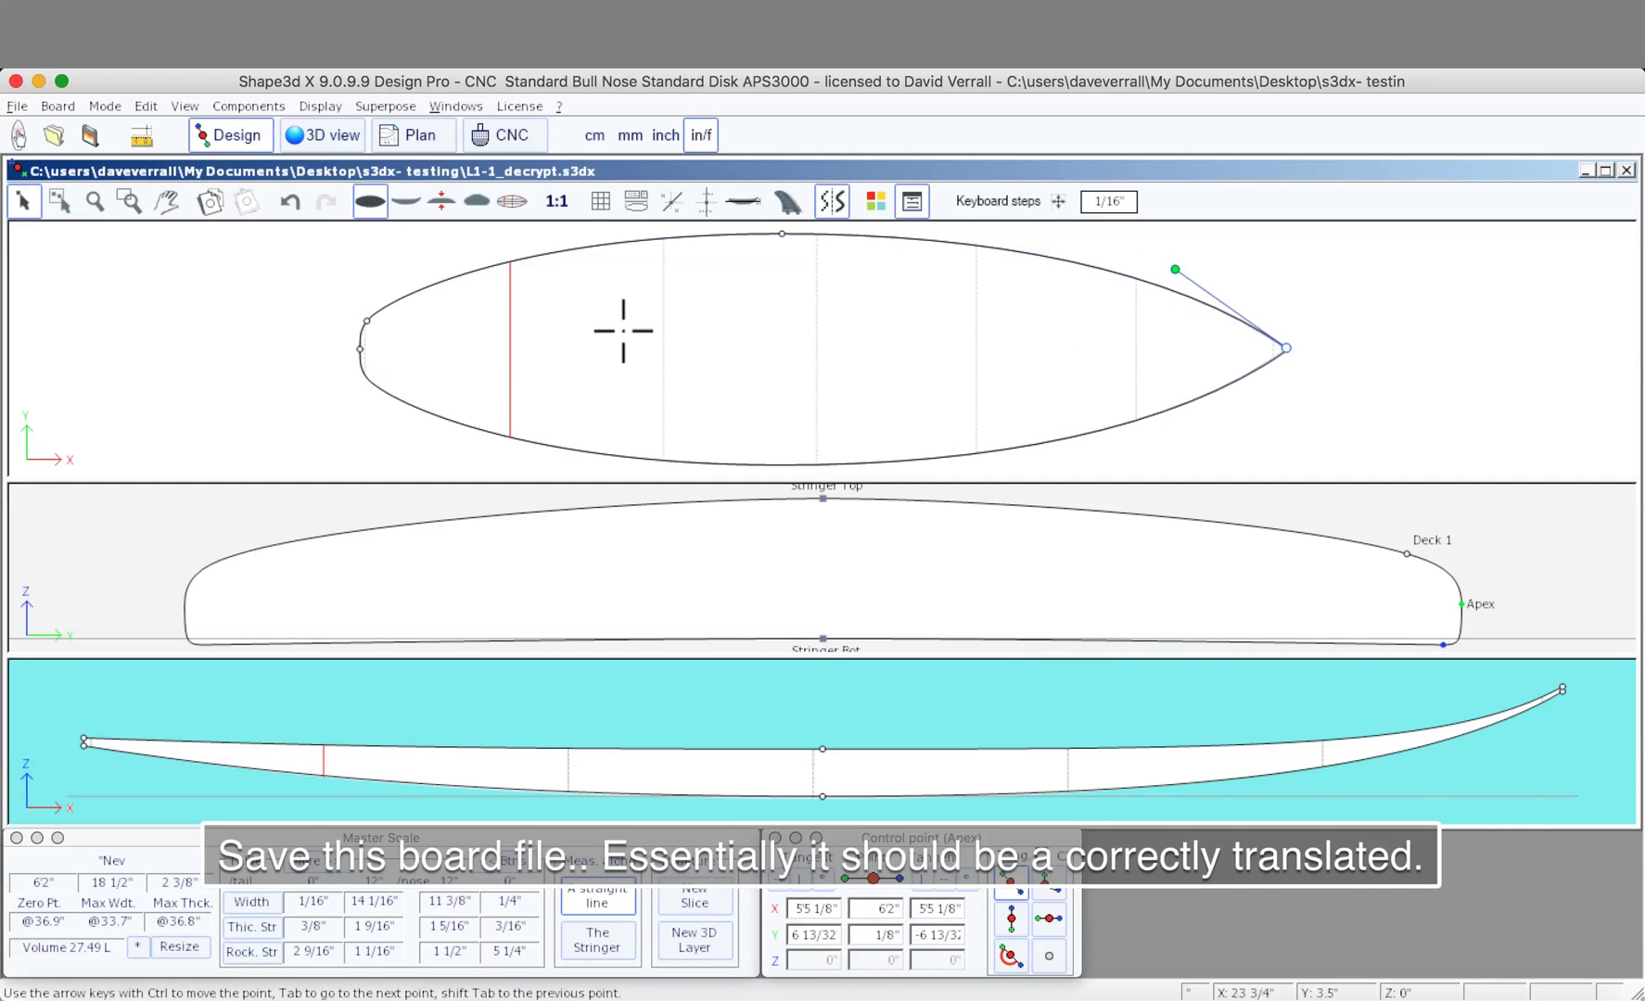
{"action": "left_click", "coordinate": [16, 106]}
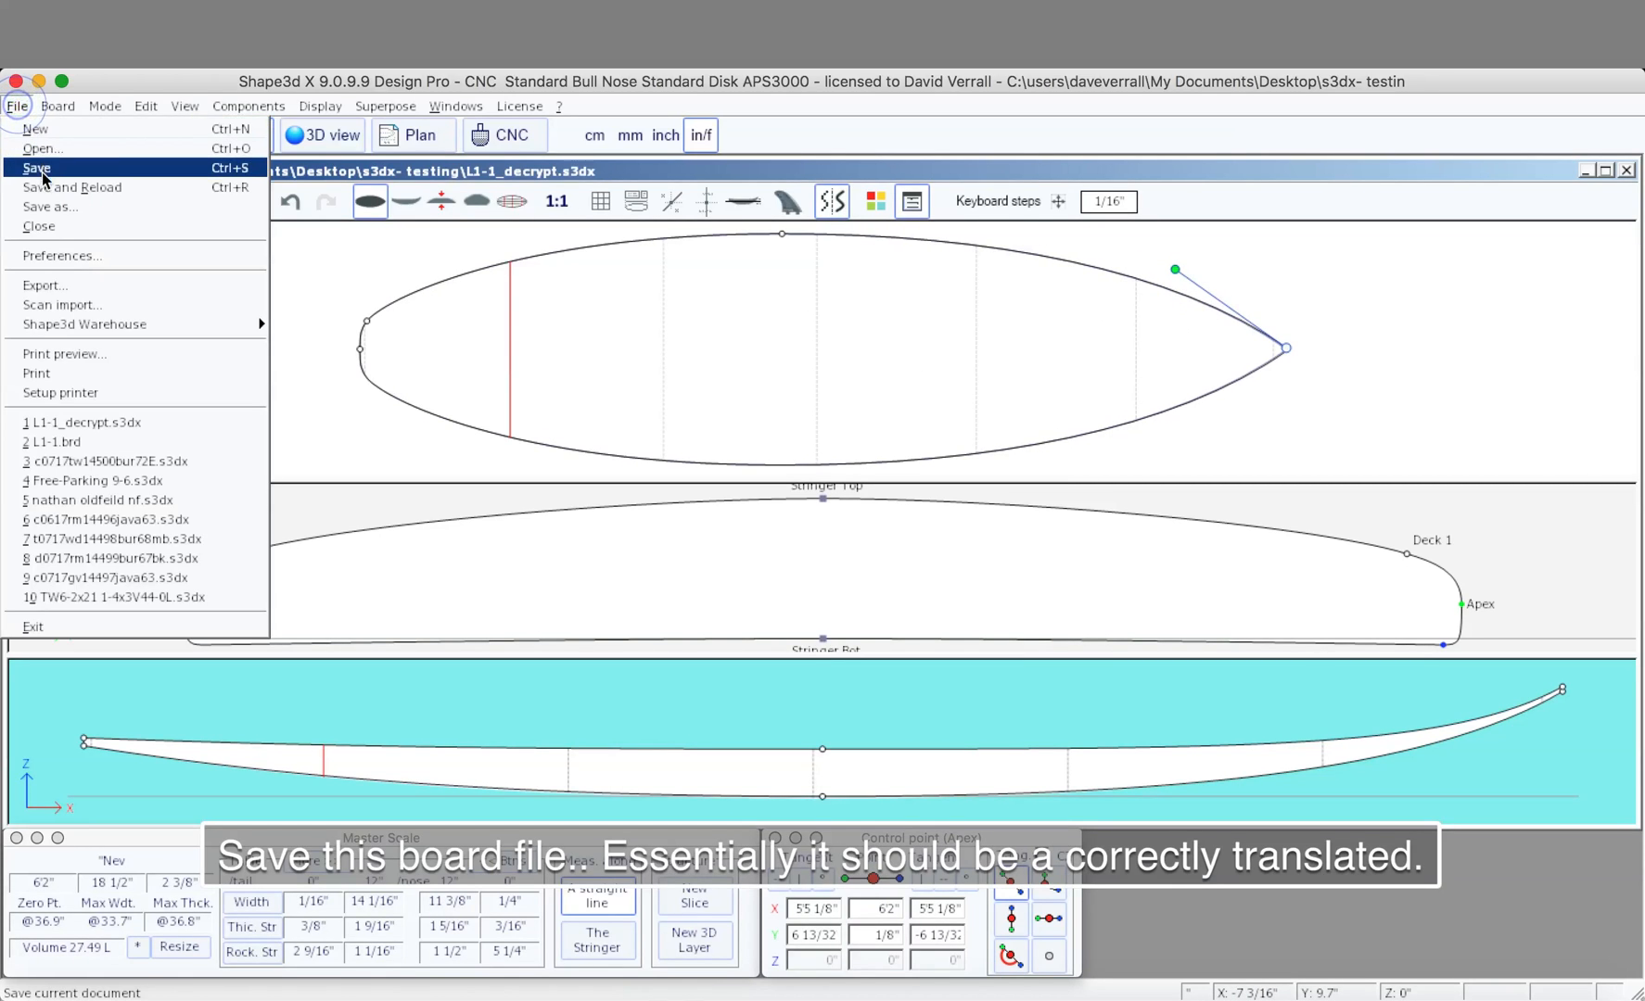